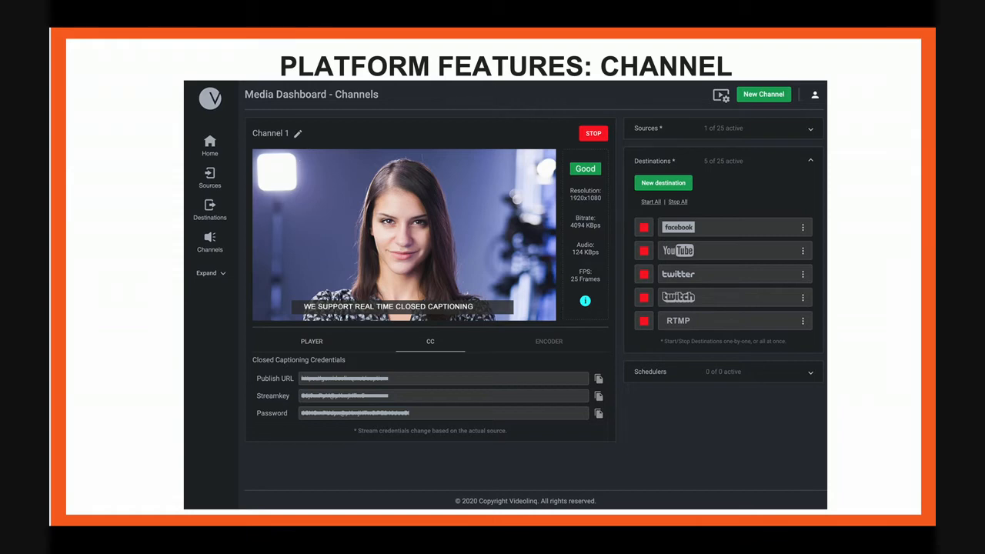
Step: Advance past the Platform Features slide to the Live Broadcast channel dashboard
click(207, 273)
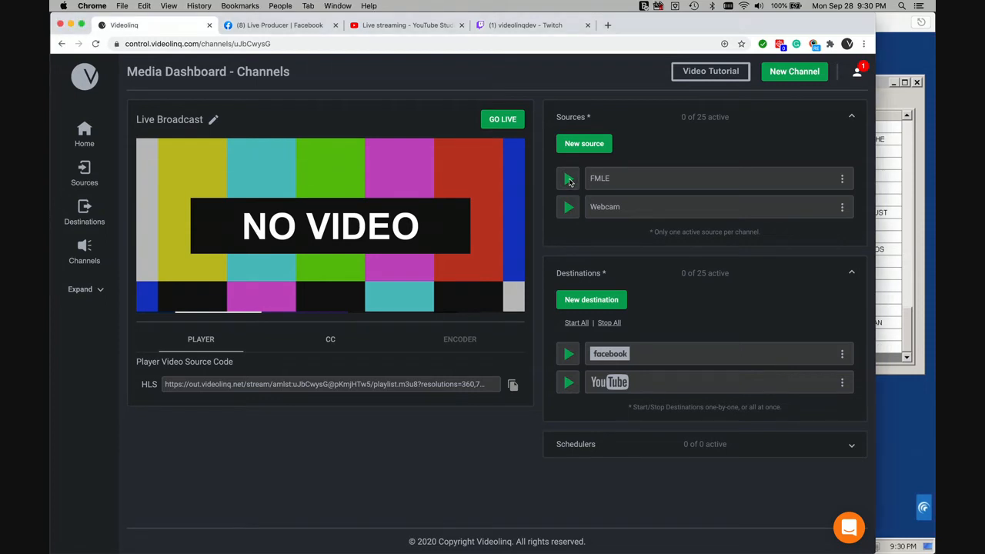
Step: Start the FMLE source to reveal its RTMP path and stream key
click(568, 178)
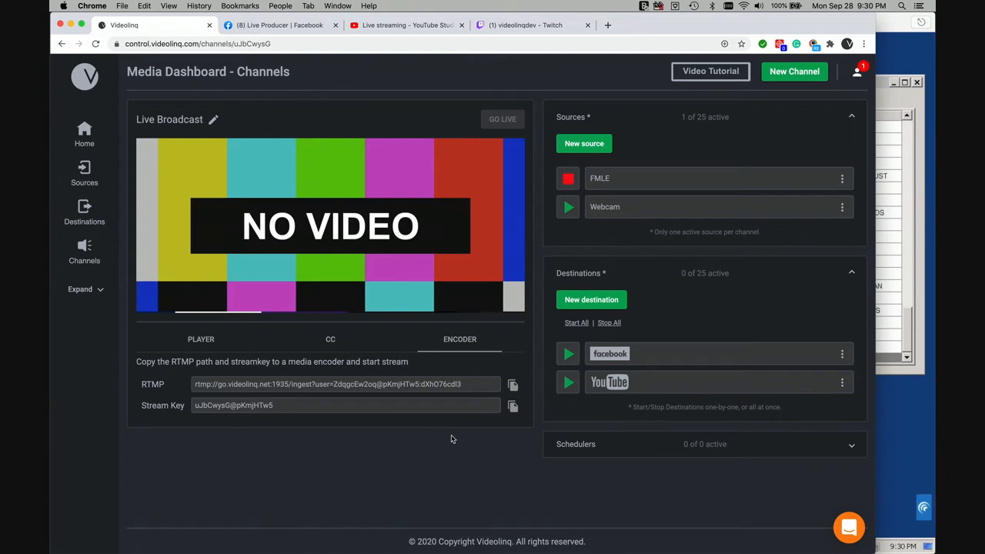
mouse_move(514, 385)
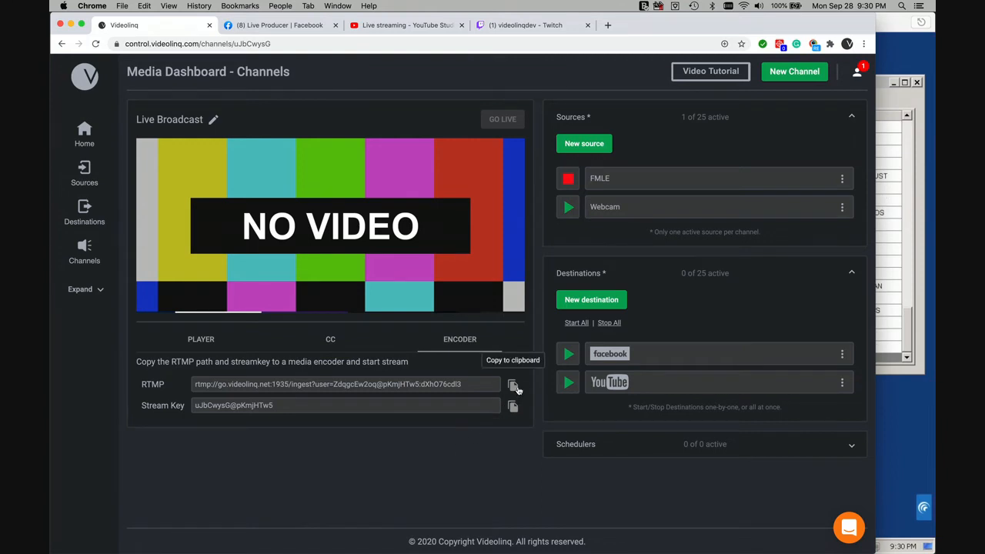
mouse_move(907, 426)
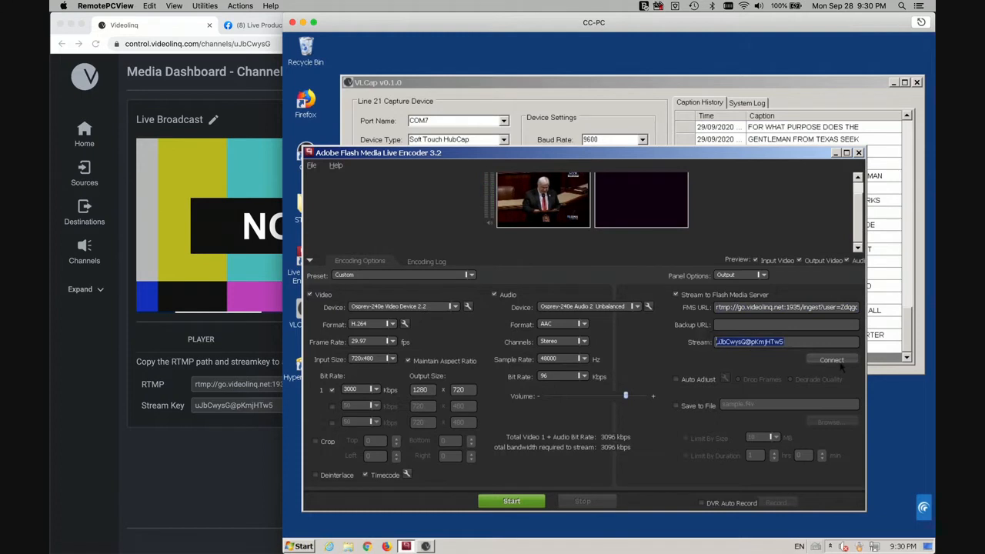
Step: Connect Flash Media Live Encoder to Videolinq and start streaming the House feed
click(832, 360)
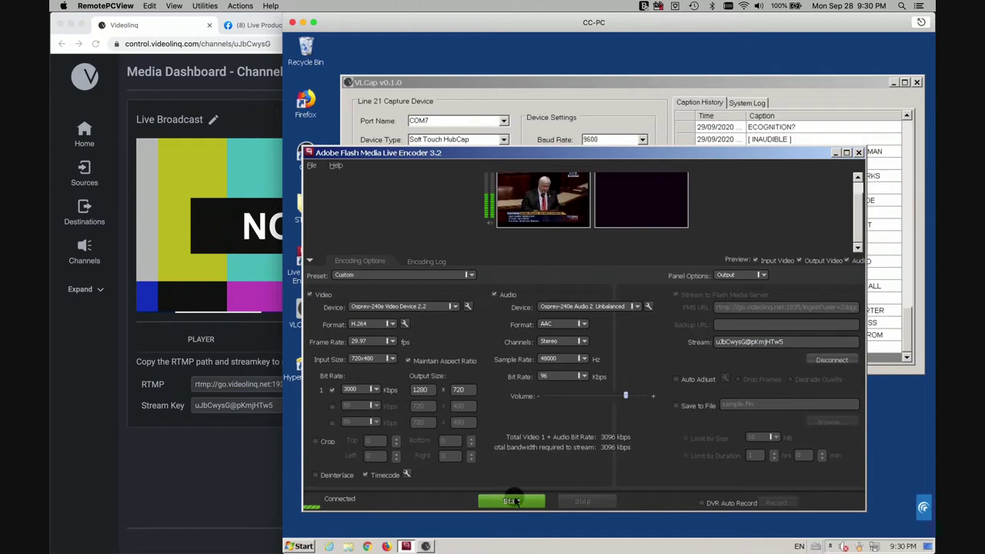
click(512, 501)
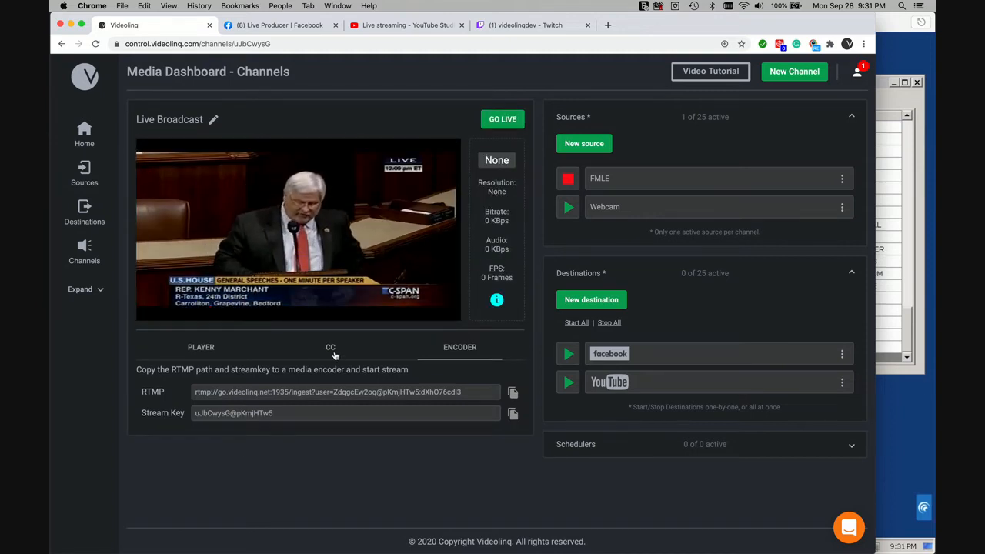
Step: Show the channel's CC publish URL, stream key and password
click(330, 347)
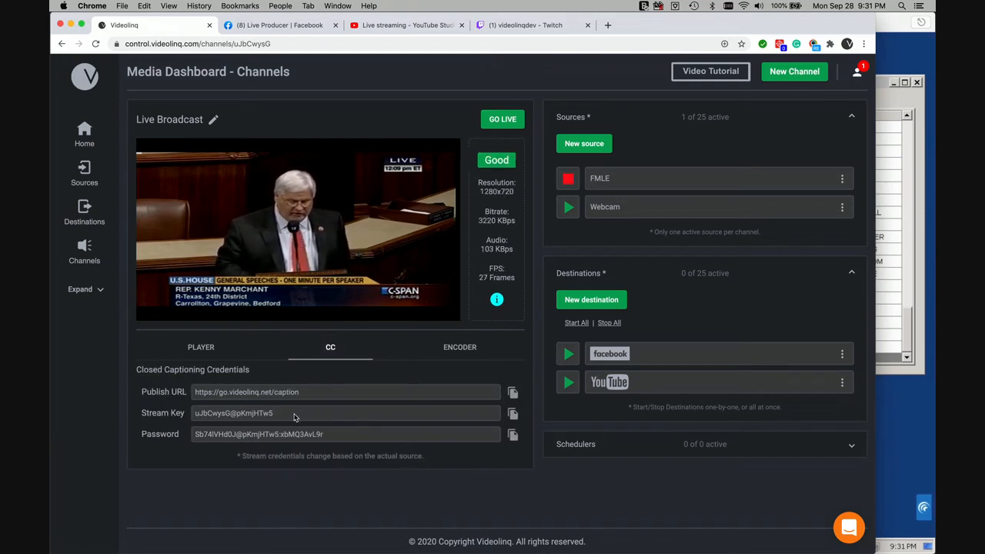
mouse_move(913, 427)
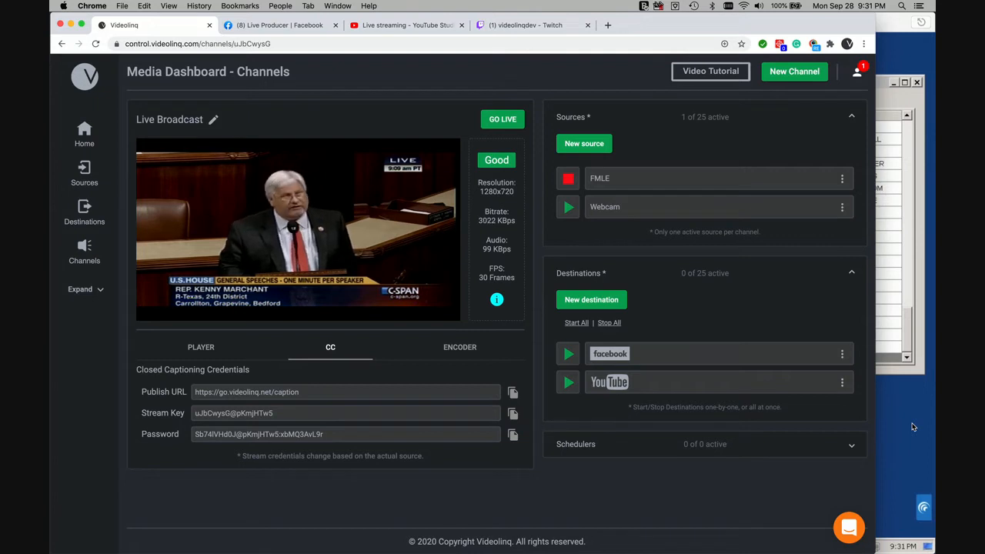
mouse_move(450, 418)
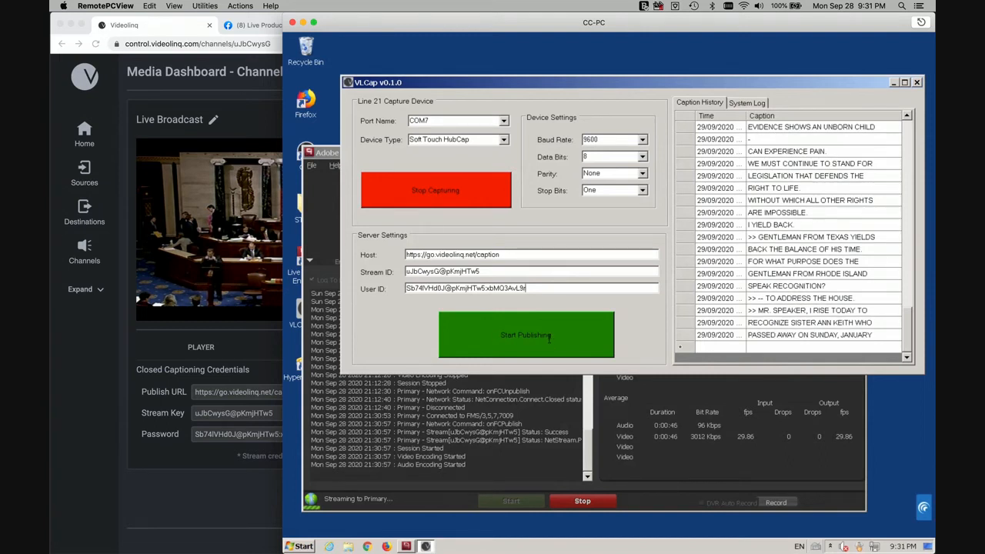
Step: Start VLCap publishing captions to Videolinq's caption host
click(526, 335)
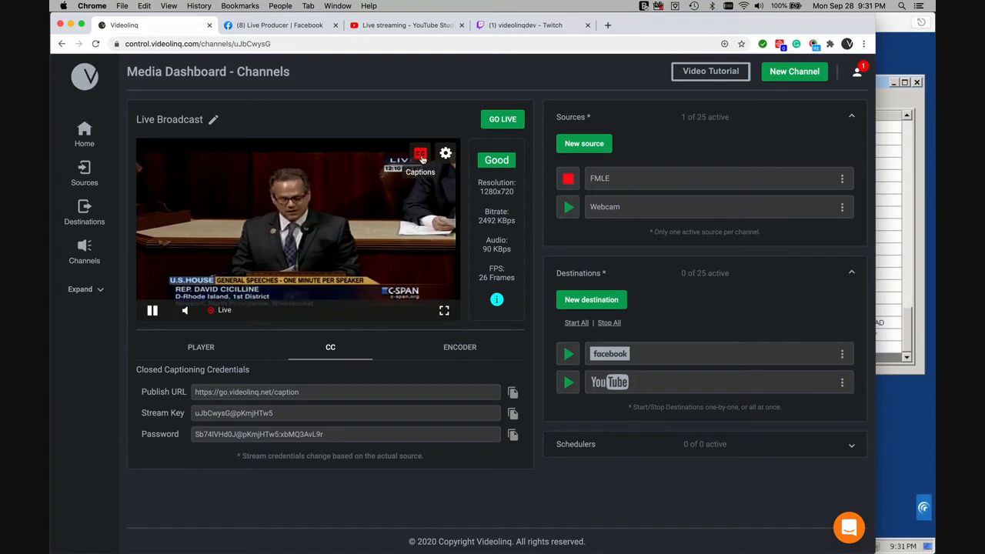
Step: Switch the preview player's captions to English
click(420, 153)
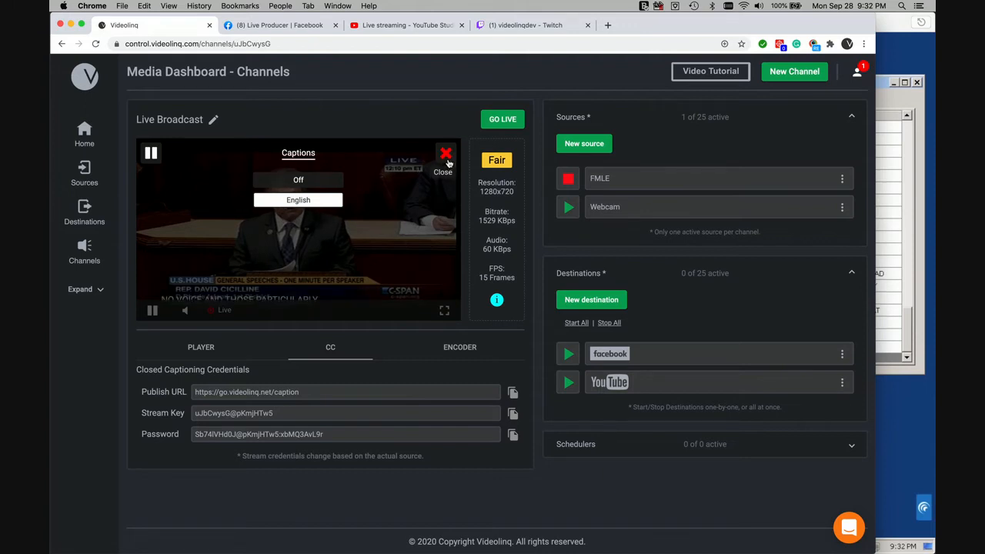
click(445, 153)
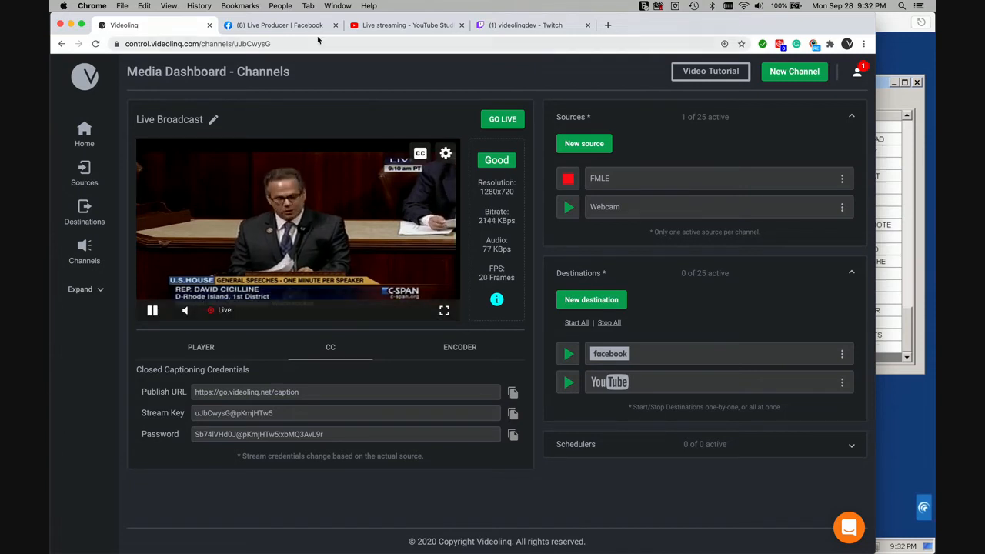
Step: Copy the persistent stream key from Facebook Live Producer
click(281, 25)
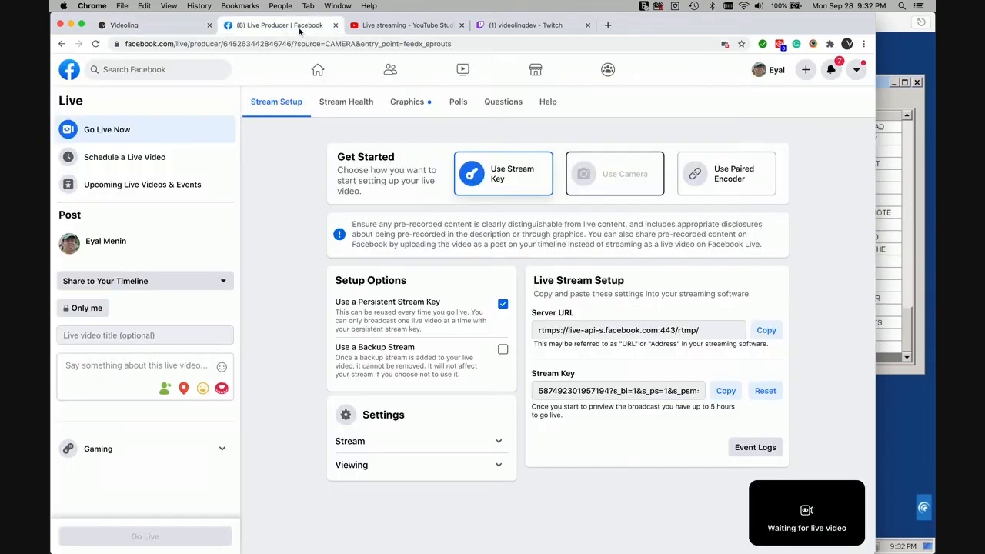
mouse_move(278, 249)
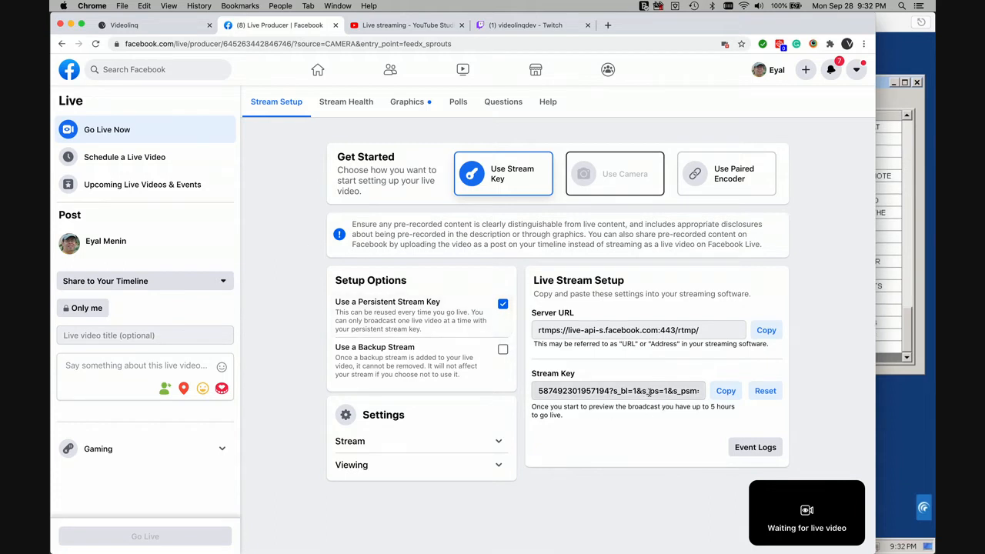
click(123, 24)
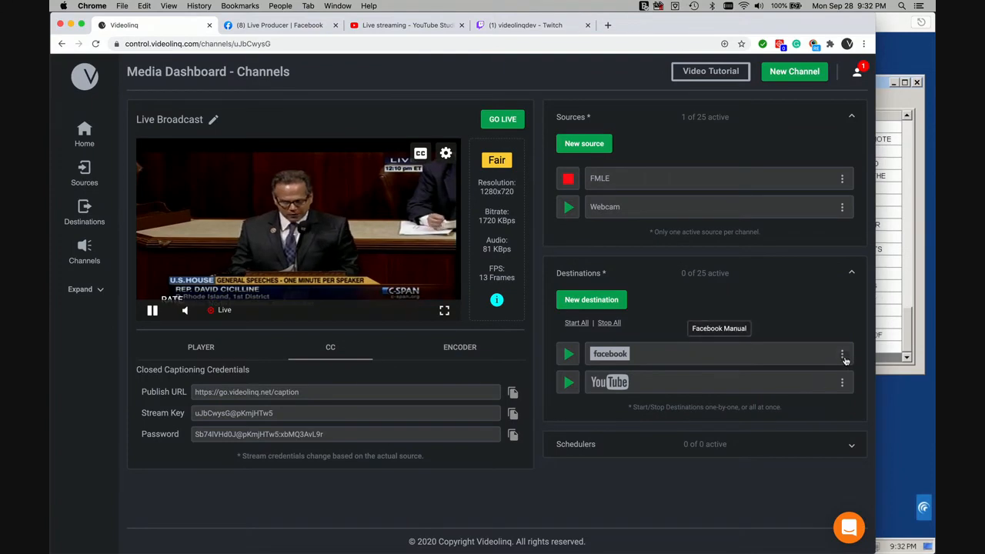
Step: Save the new Facebook stream key on the Facebook Manual destination
click(842, 382)
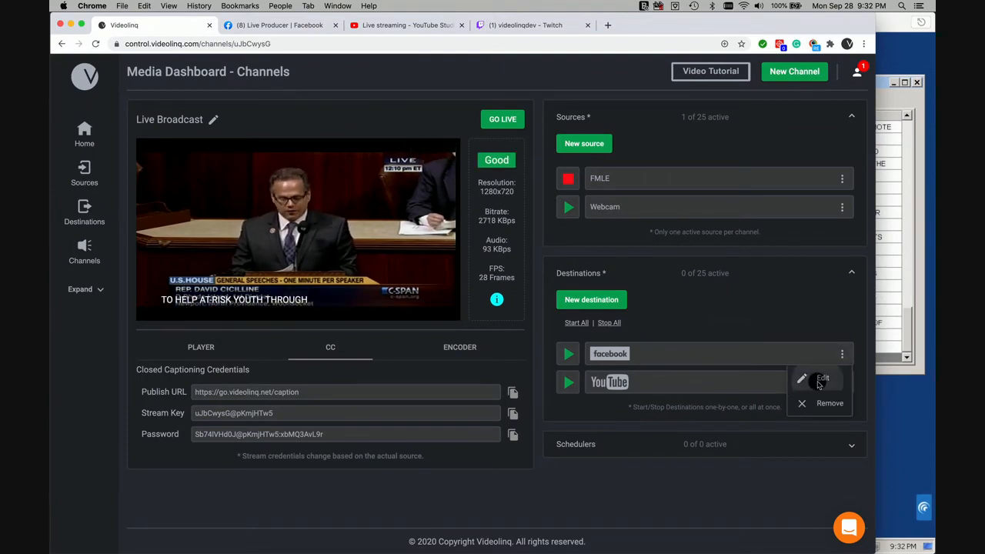
click(822, 378)
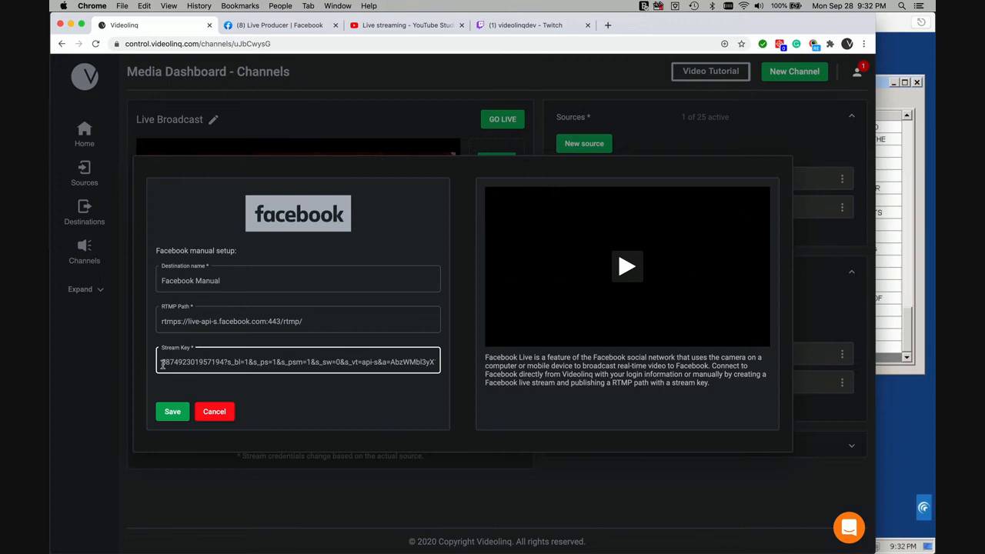
click(172, 411)
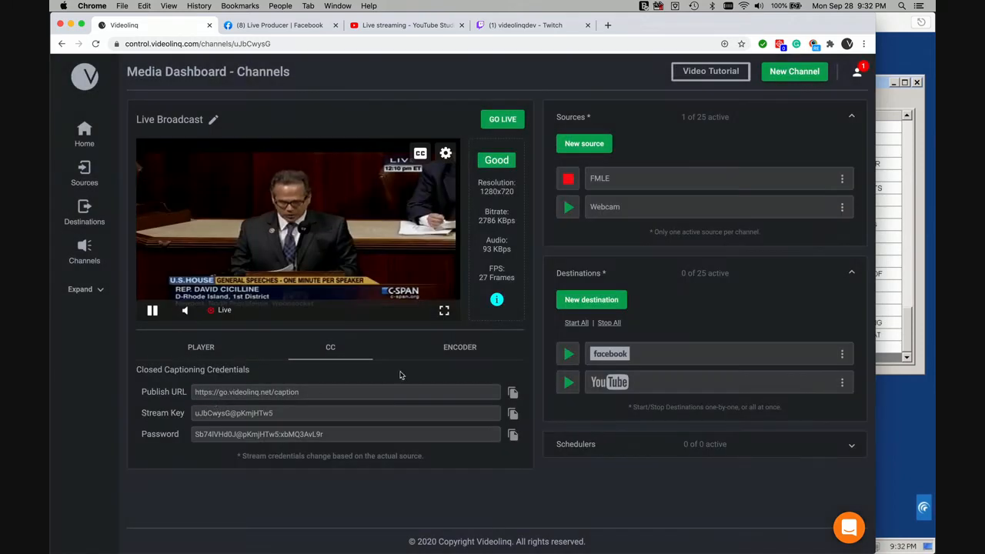
click(406, 25)
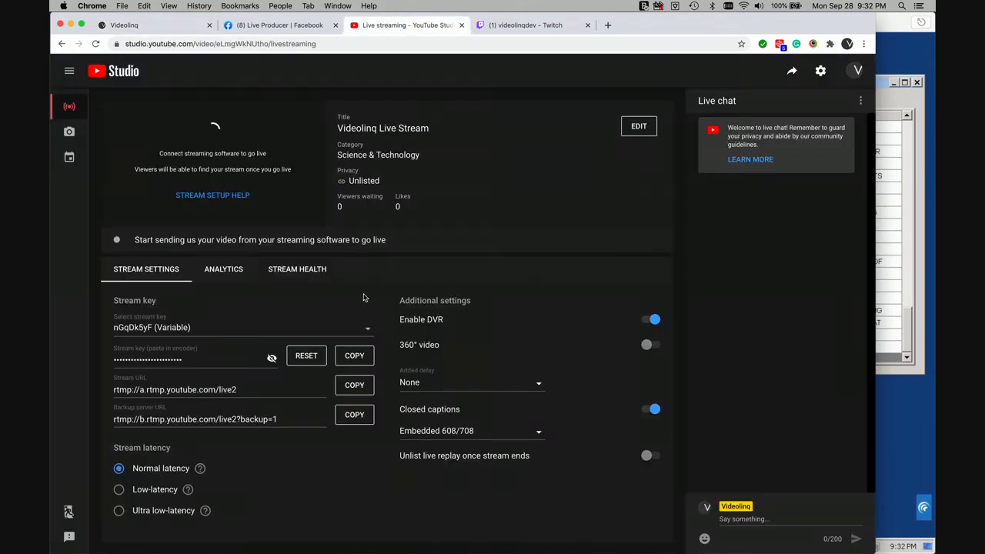
Step: Copy the Videolinq Live Stream key from YouTube Studio
click(354, 356)
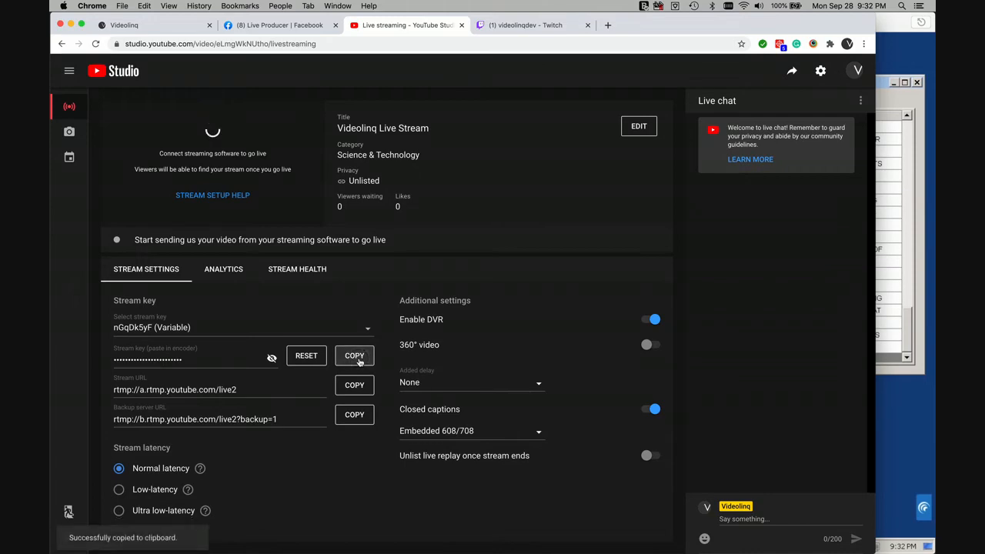
click(124, 25)
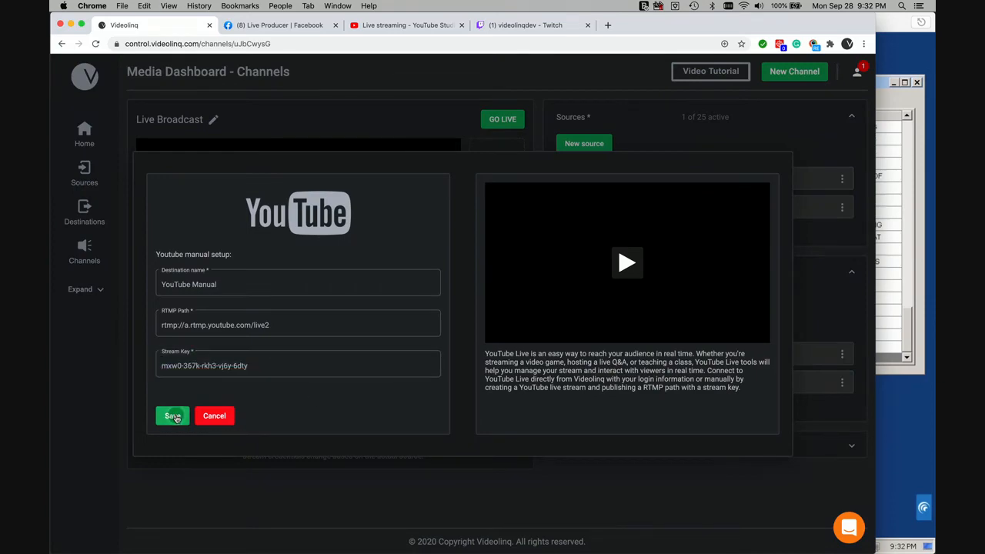
Step: Save the YouTube Manual destination with the pasted stream key
click(172, 415)
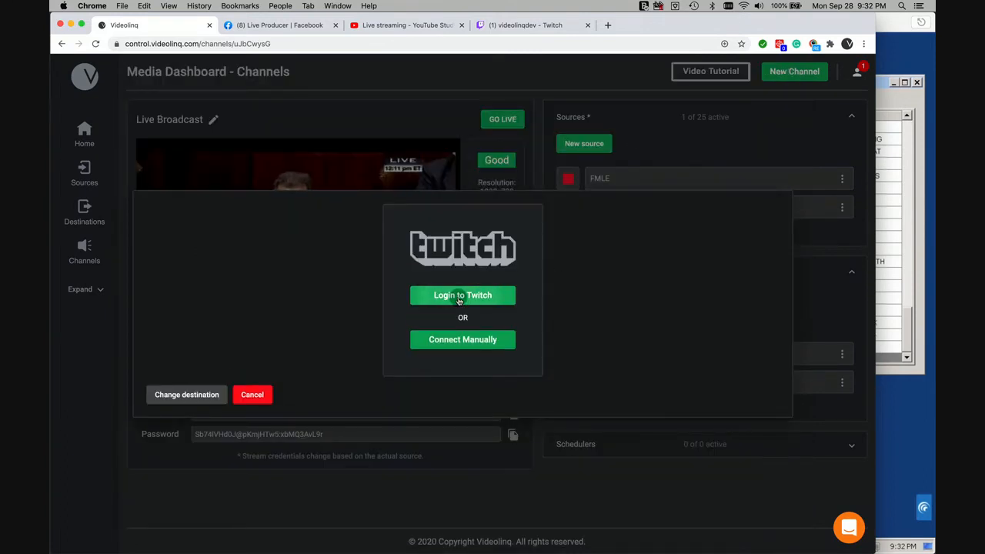
Step: Save a Twitch destination named 'Twitch direct' on the US East: New York, NY server
click(462, 295)
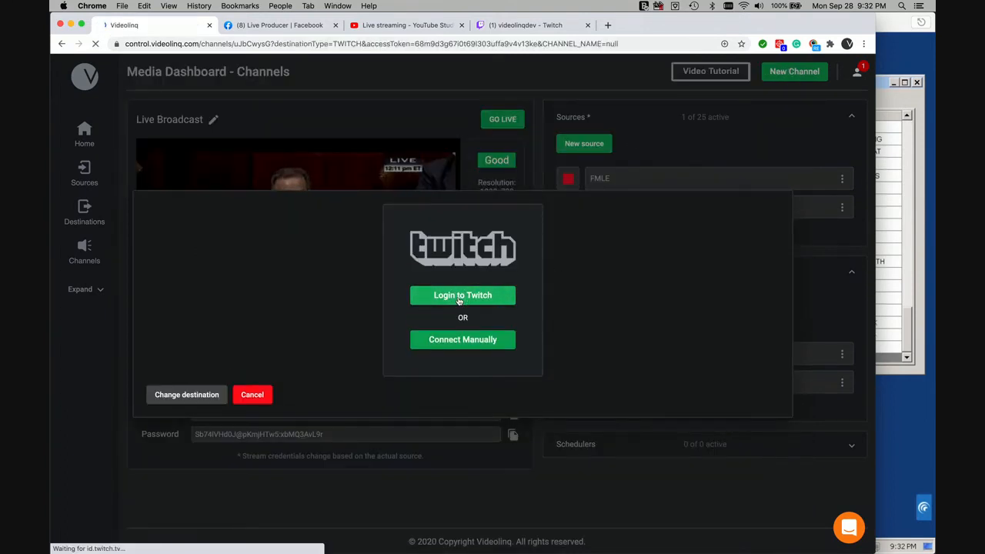
click(462, 295)
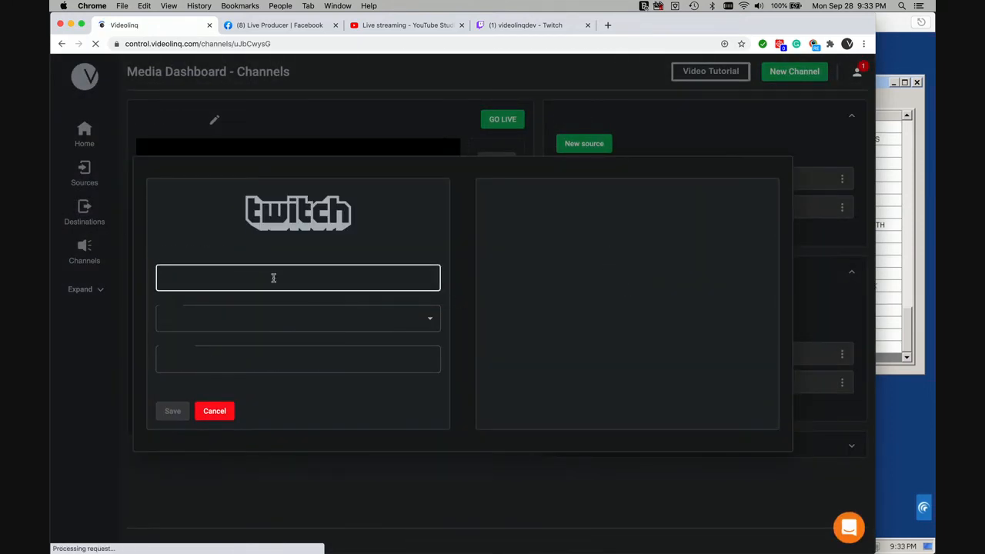
click(297, 278)
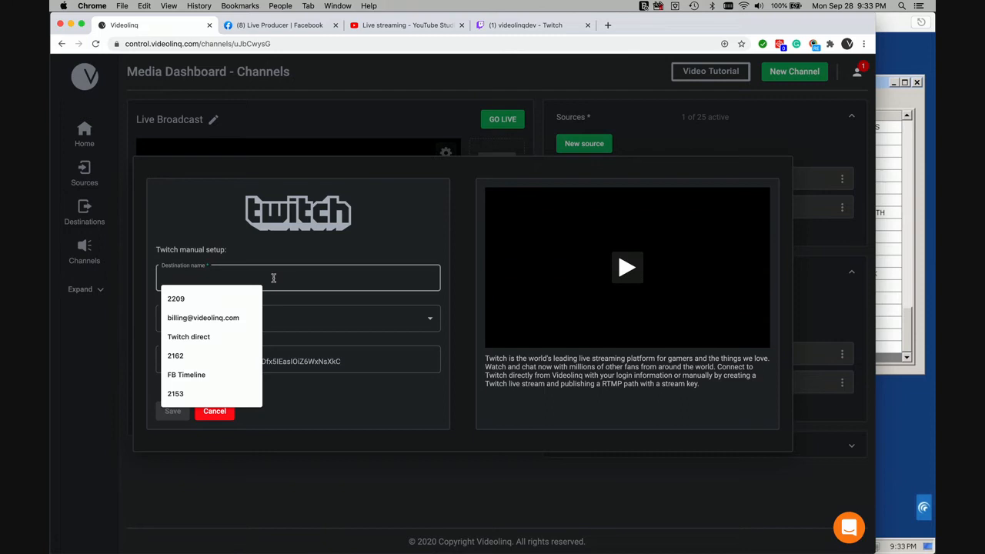
click(189, 336)
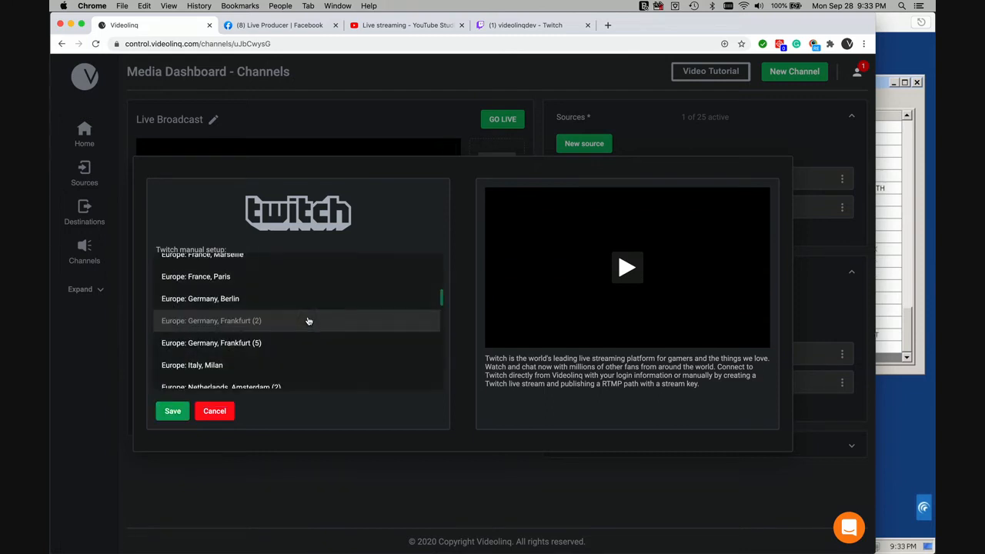
scroll(down, 3)
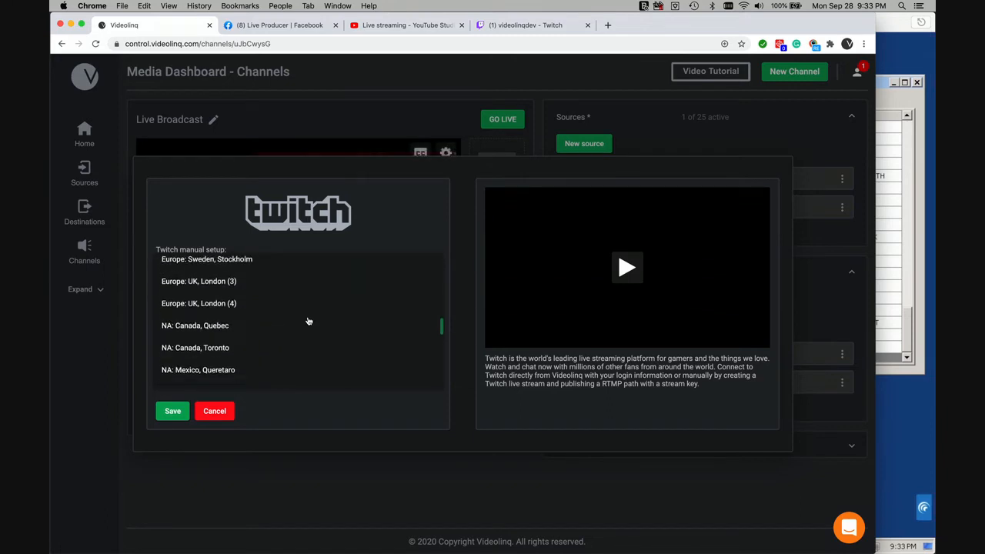
scroll(down, 3)
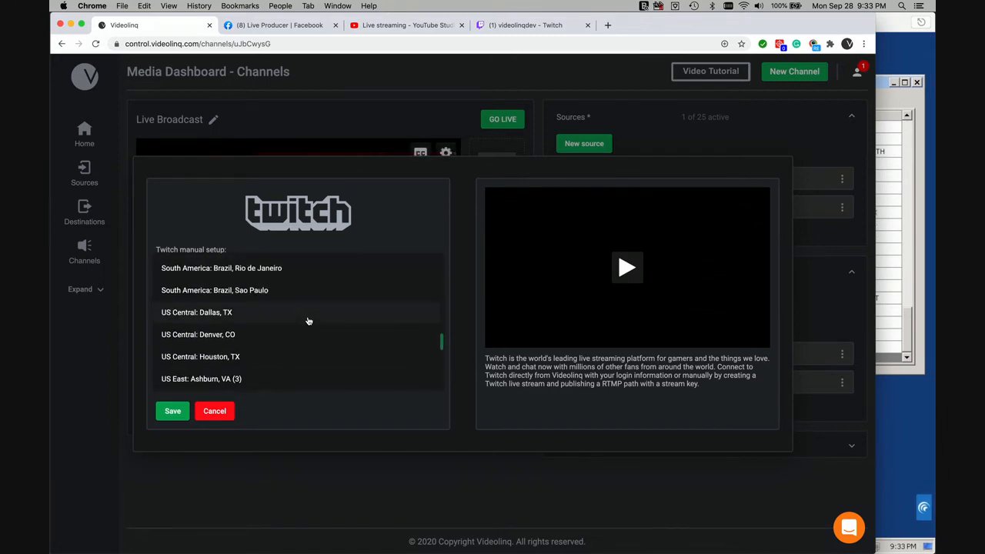
scroll(down, 3)
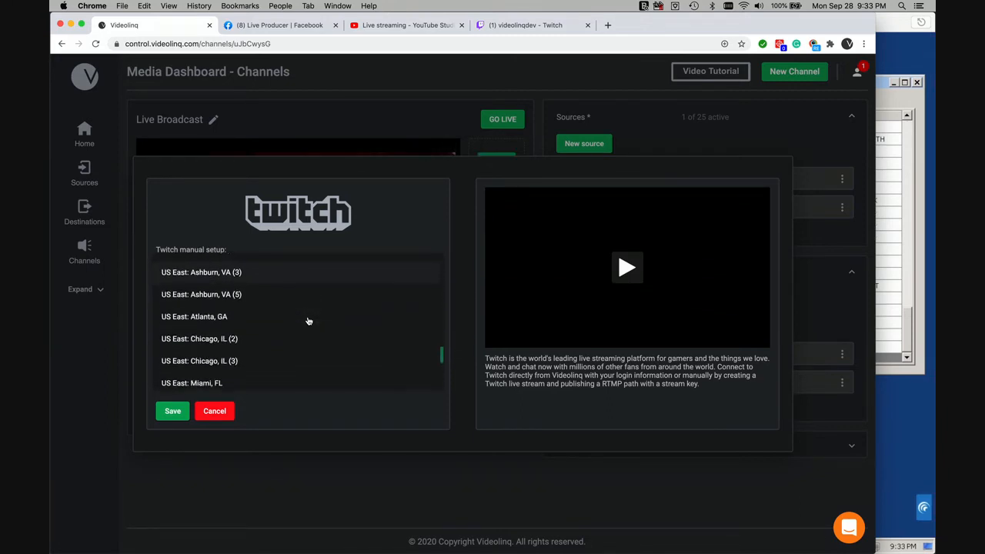
scroll(down, 3)
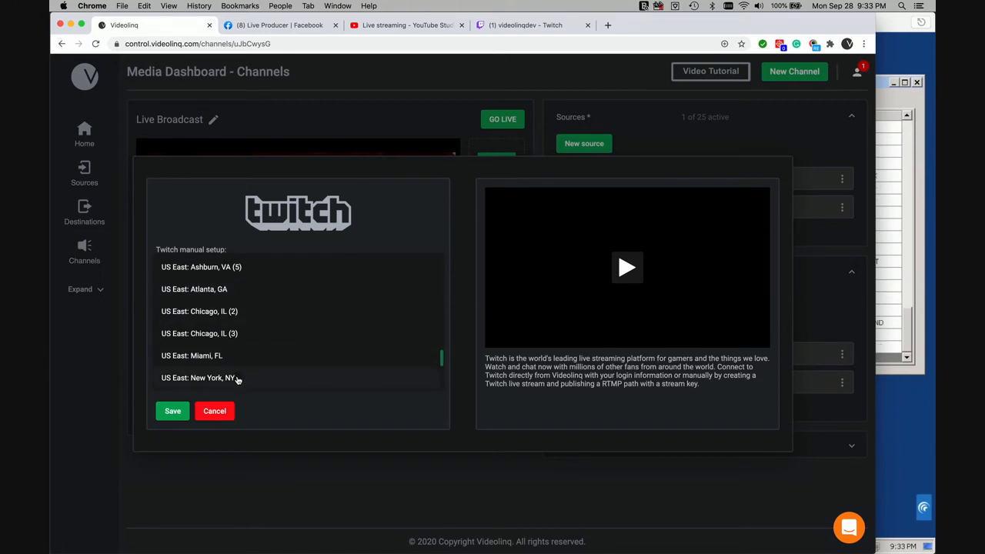
click(198, 377)
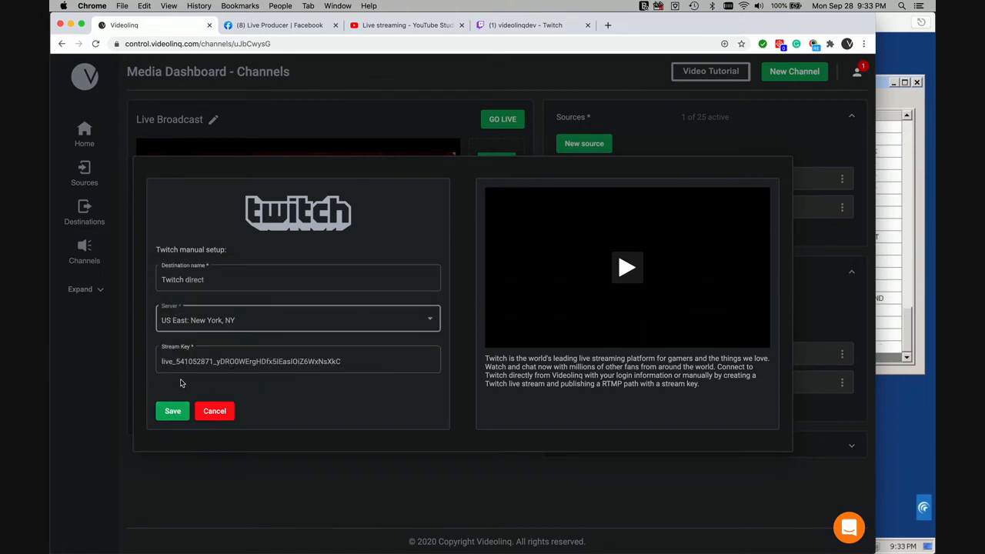
click(298, 361)
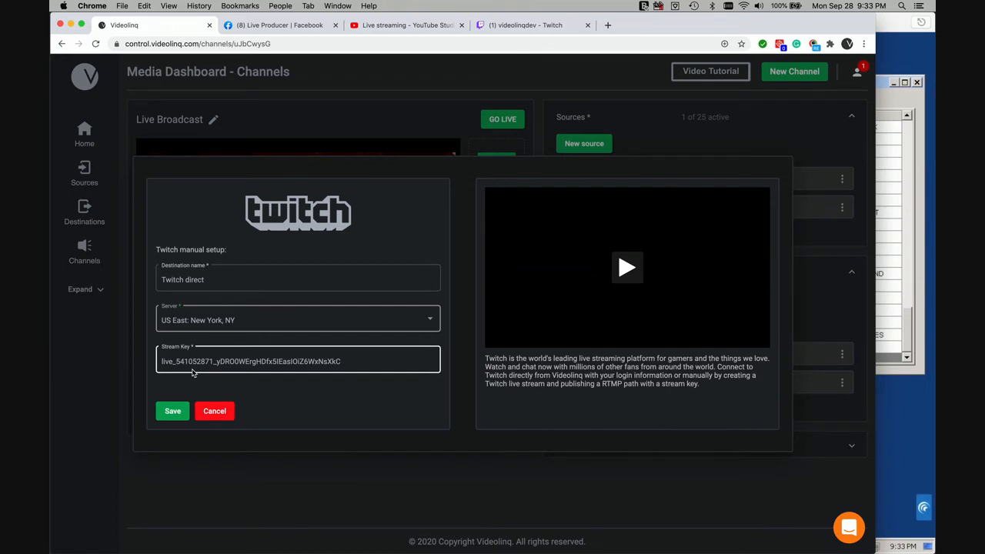
mouse_move(191, 379)
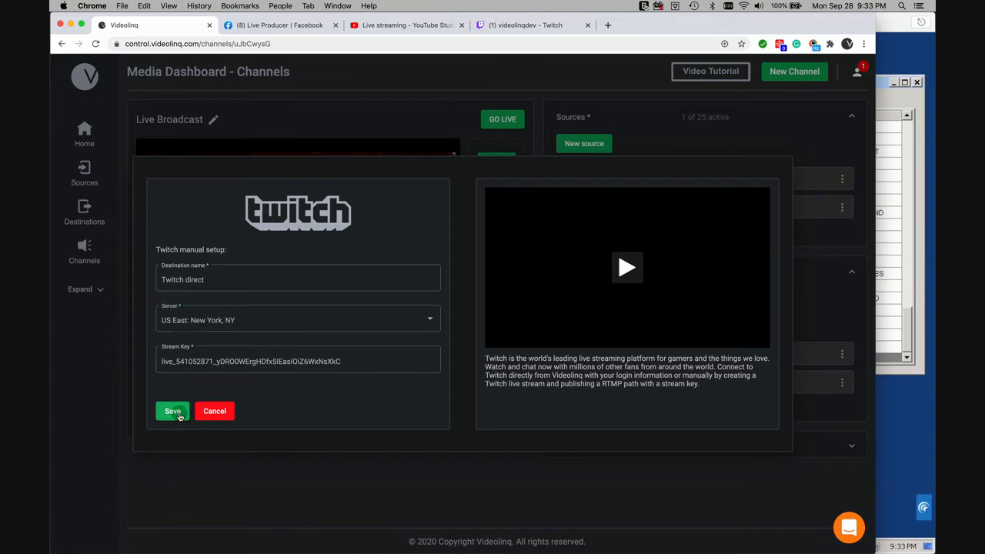
click(172, 410)
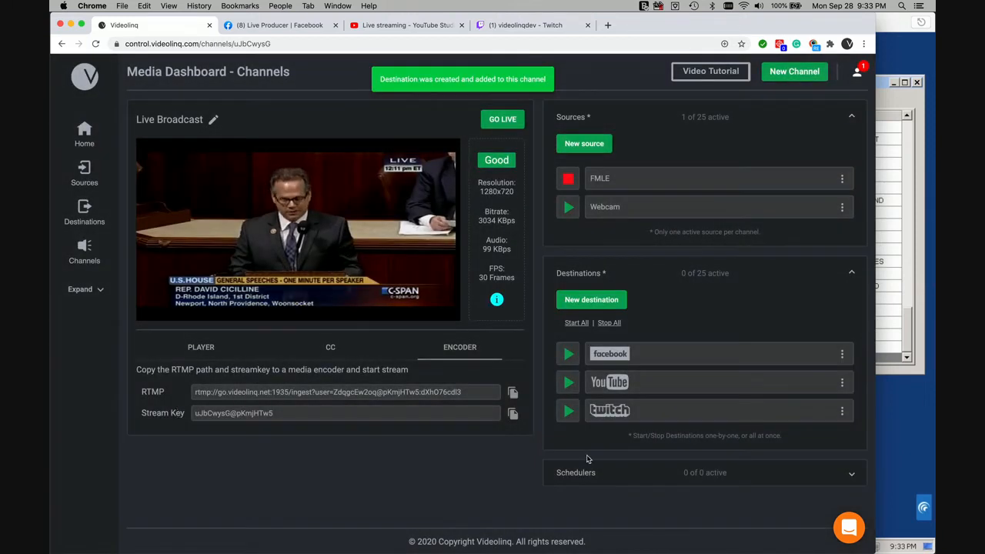
mouse_move(527, 129)
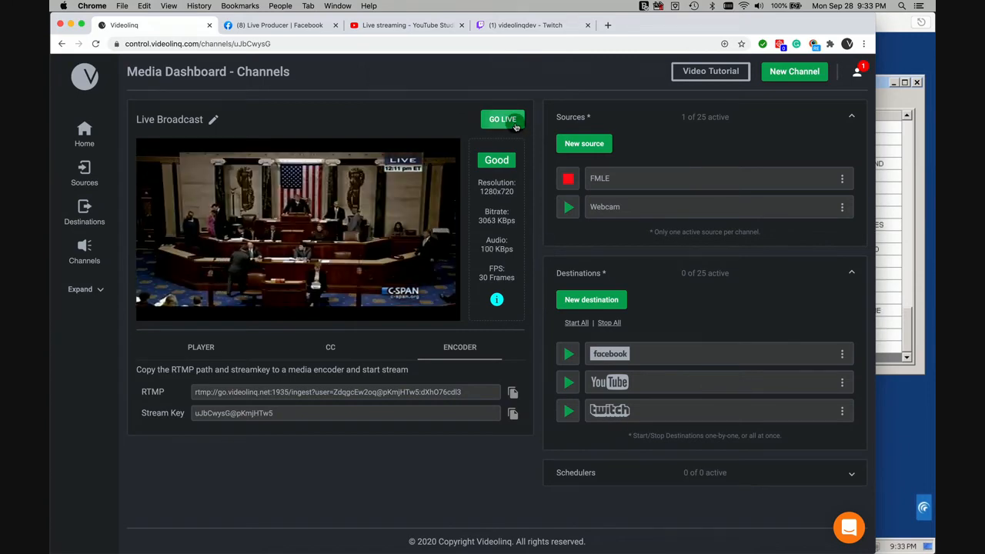
Step: Go live and start streaming to the Facebook and YouTube destinations
click(503, 120)
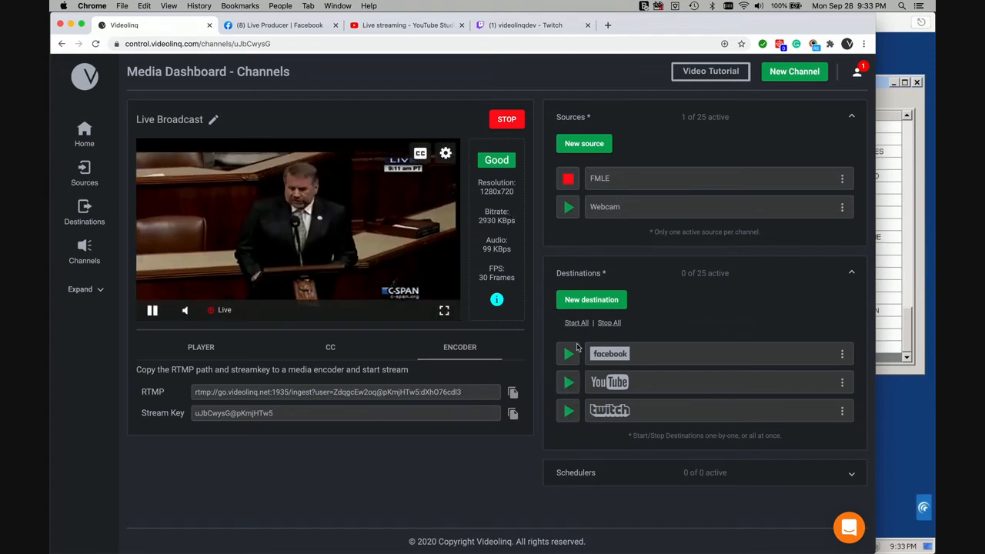
click(568, 353)
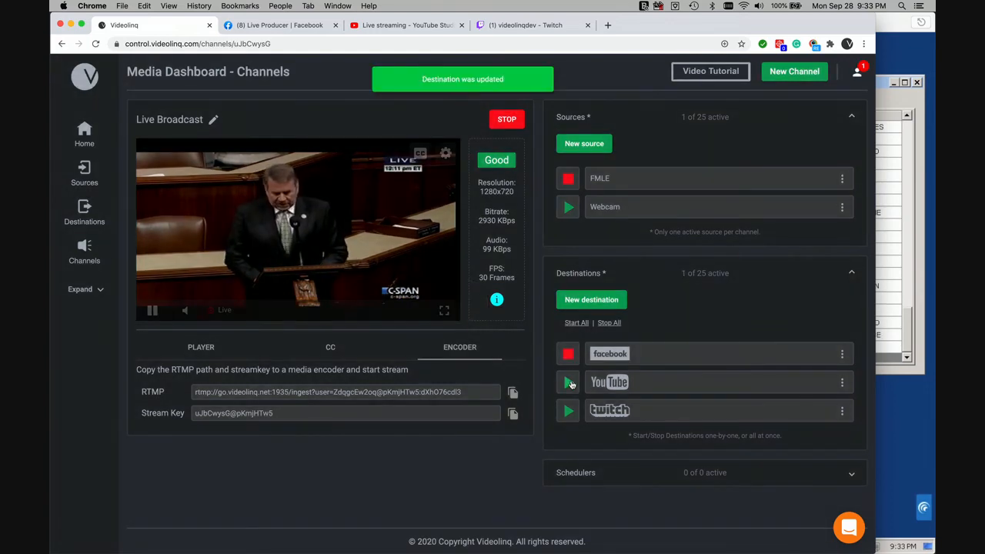
click(568, 381)
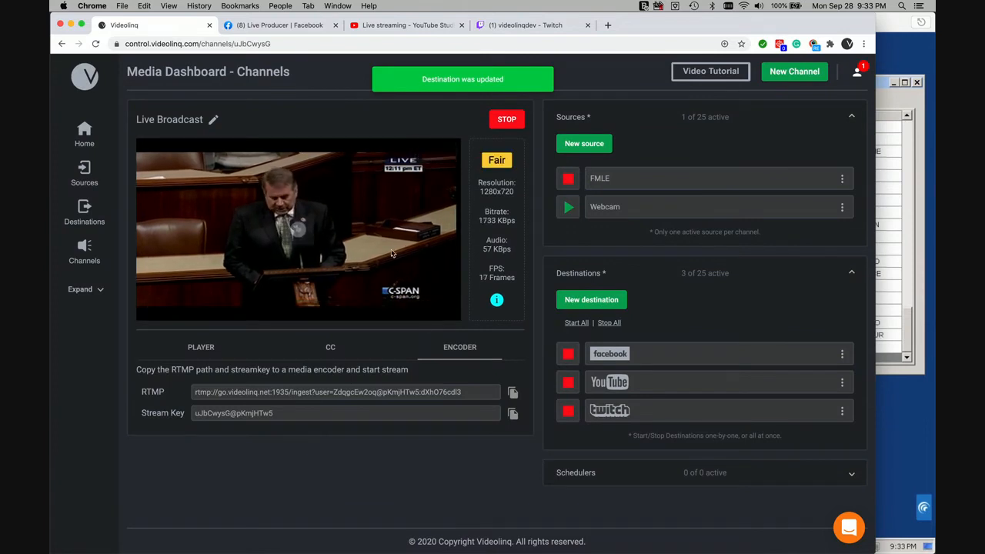
click(280, 25)
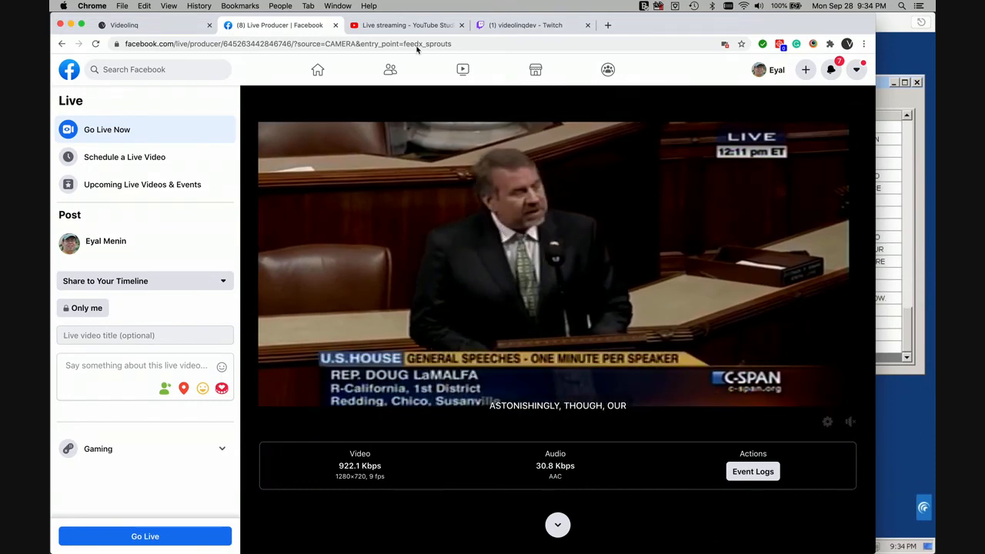
Step: View the captioned preview in Facebook Live Producer, then move on to YouTube Studio
click(407, 25)
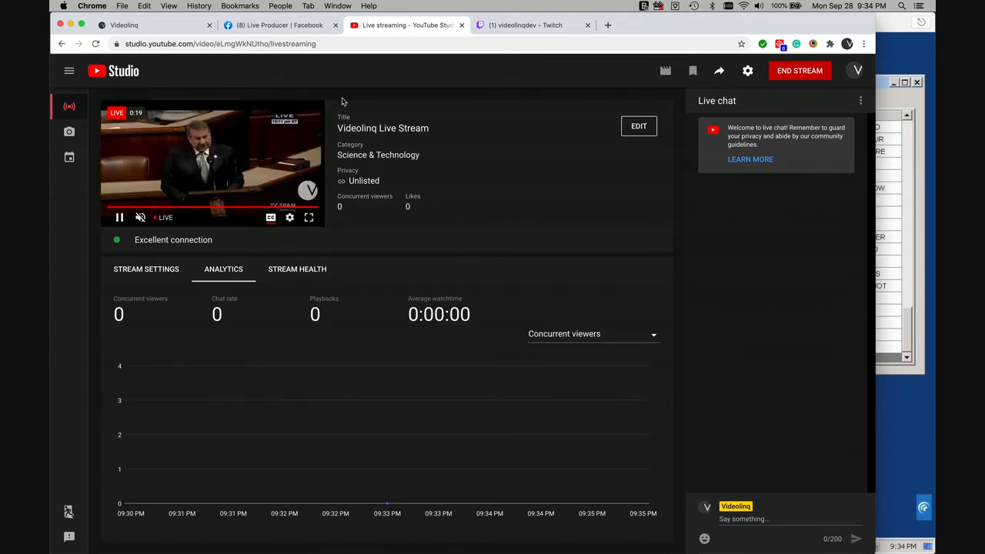
mouse_move(270, 217)
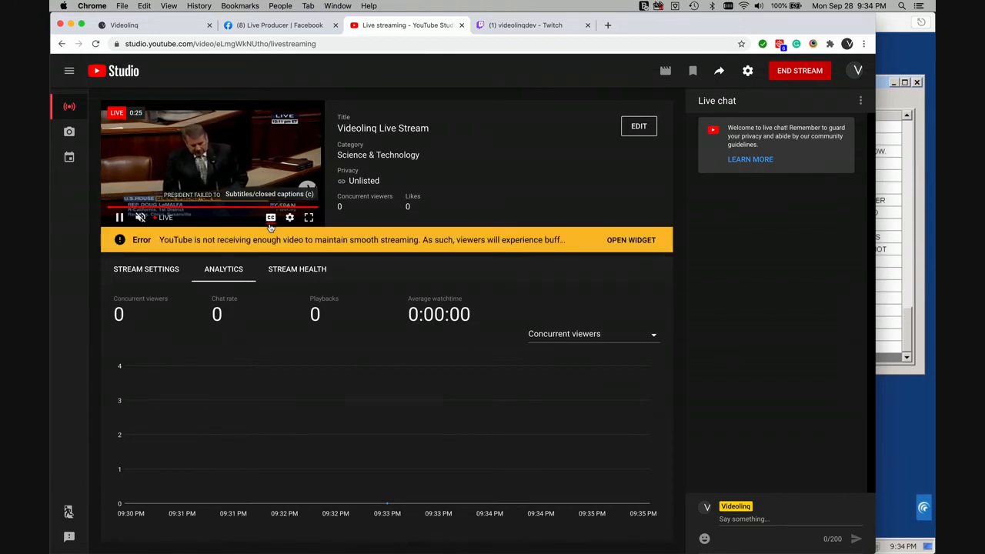
Step: Check the captioned live preview in YouTube Studio, then move on to the Twitch channel
click(526, 25)
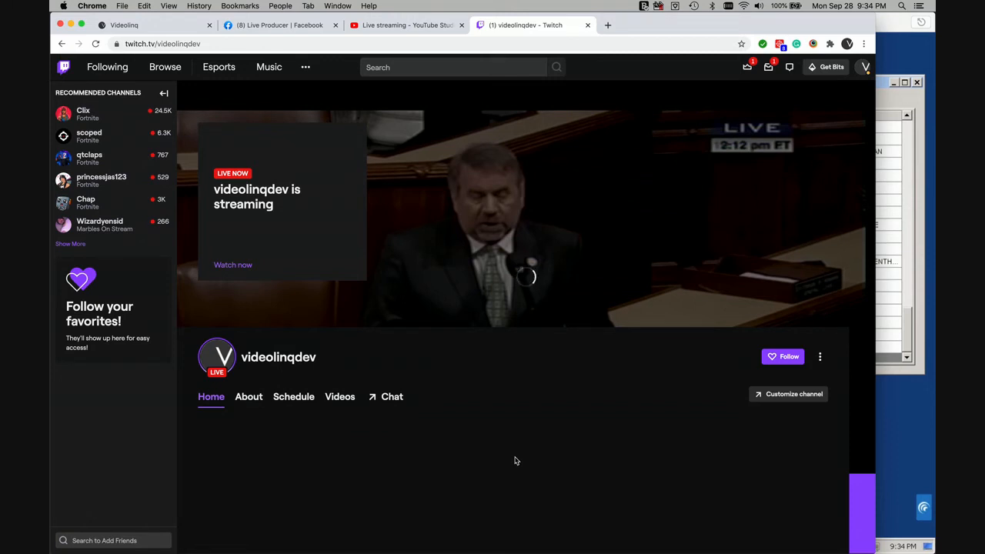
mouse_move(256, 119)
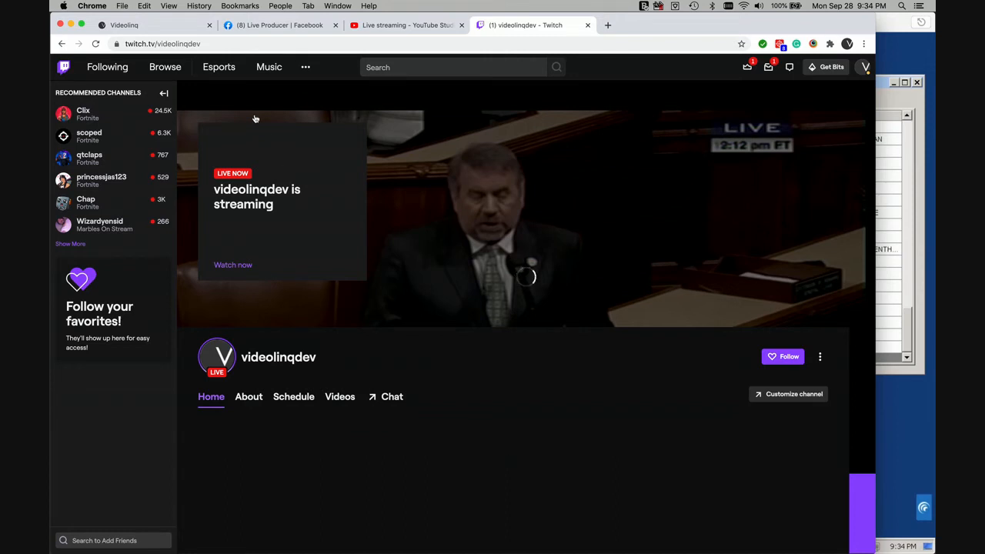
Step: Watch videolinqdev streaming live on Twitch, then return to the Videolinq dashboard
click(124, 25)
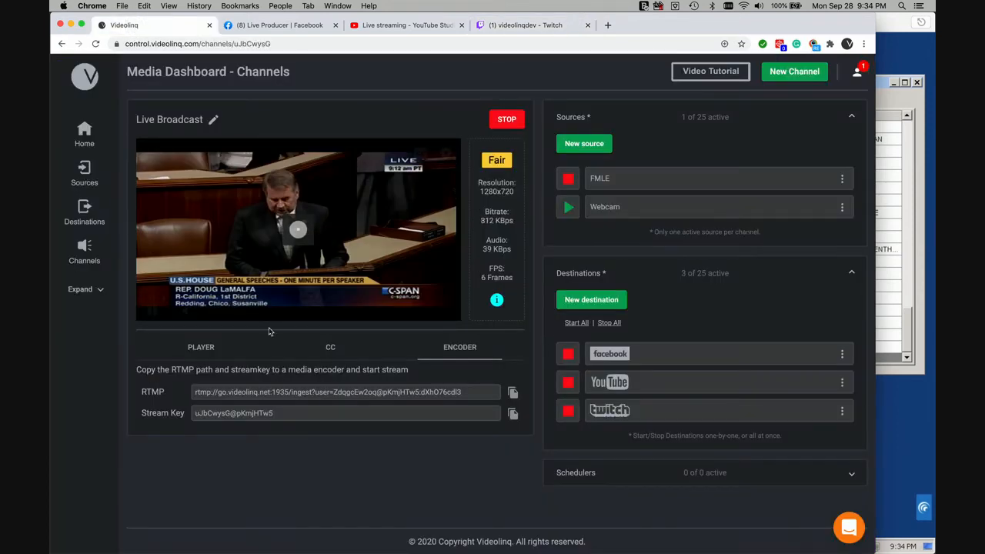
mouse_move(298, 229)
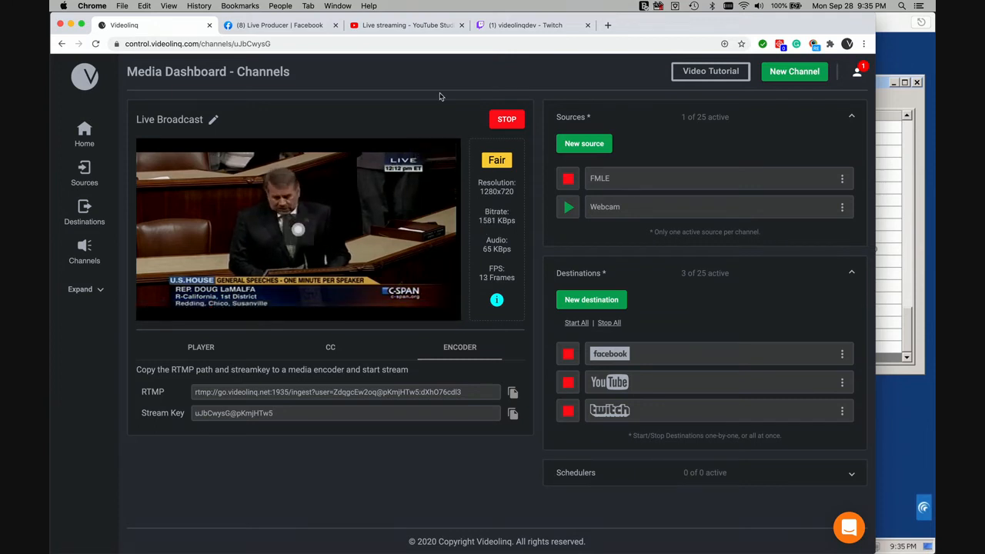
mouse_move(297, 231)
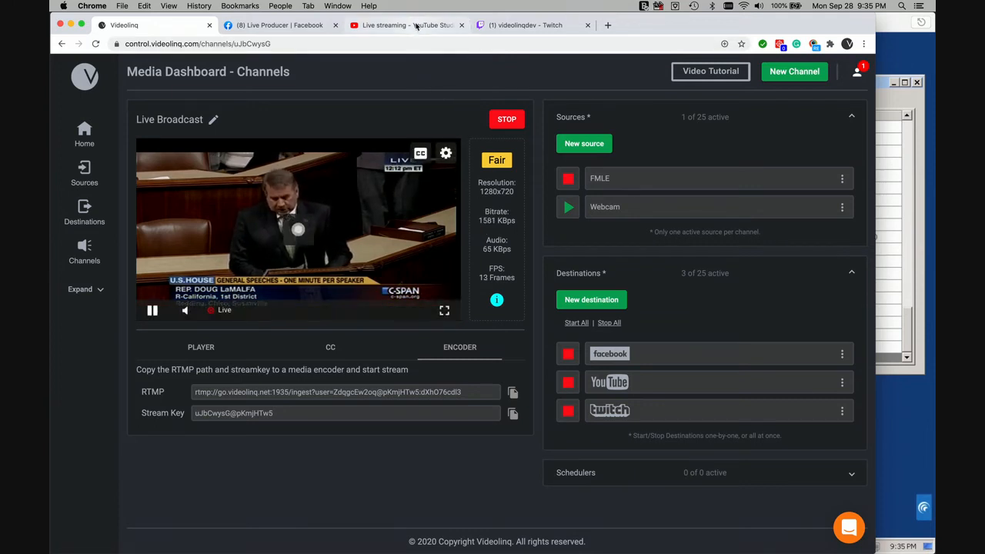
Step: Check the stream's status in YouTube Studio, then bring up the Twitch channel page
click(406, 24)
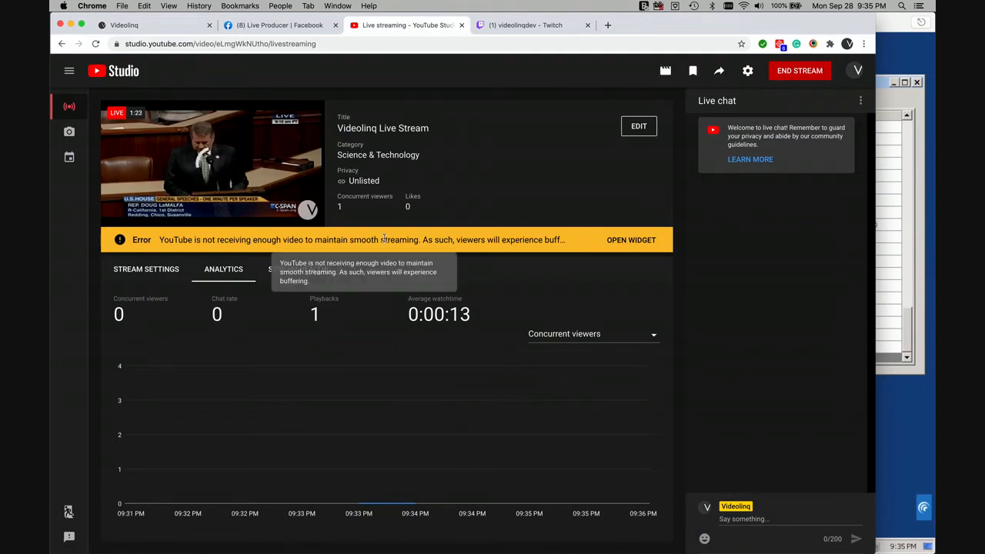
click(525, 25)
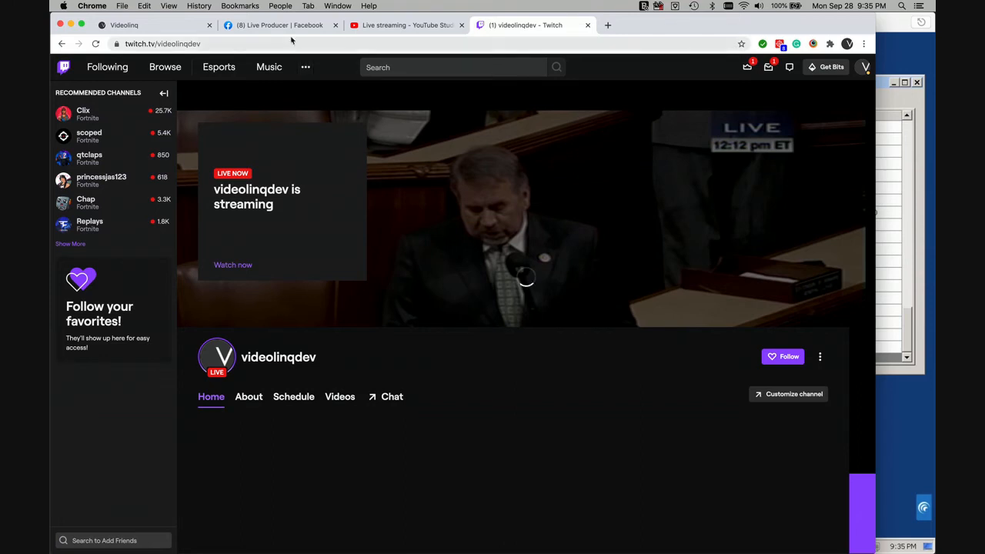
Step: Return to the Videolinq channel dashboard after watching the Twitch stream
click(281, 24)
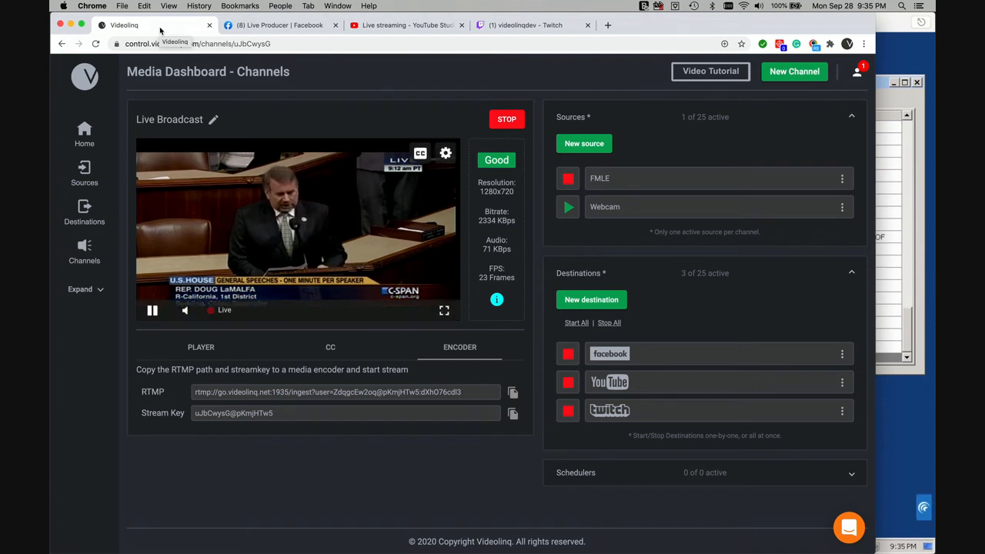
mouse_move(50, 392)
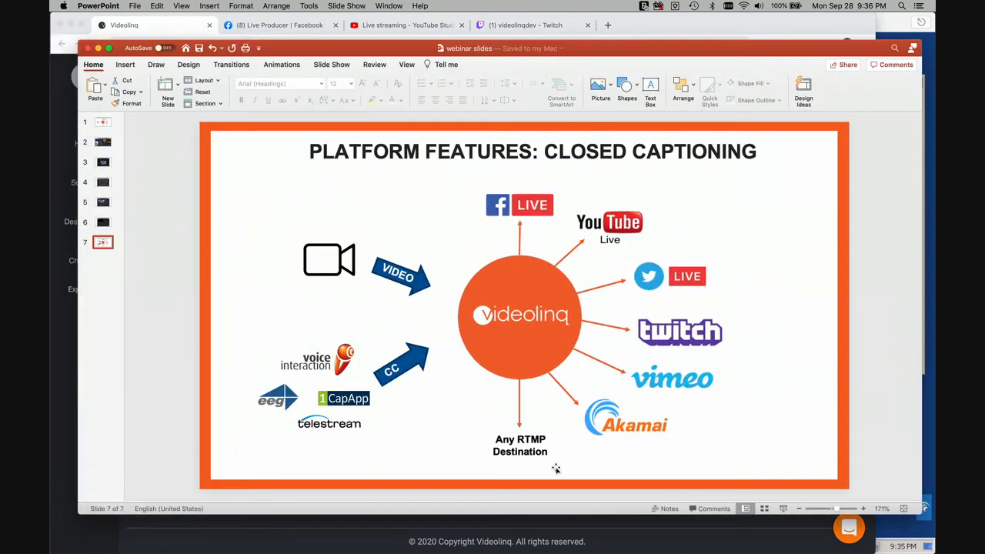
mouse_move(633, 501)
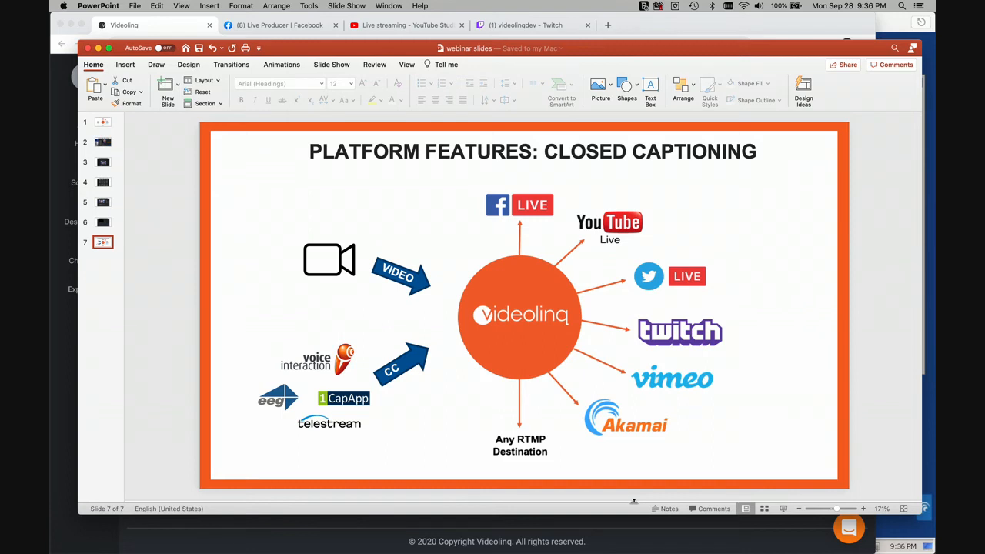
mouse_move(613, 508)
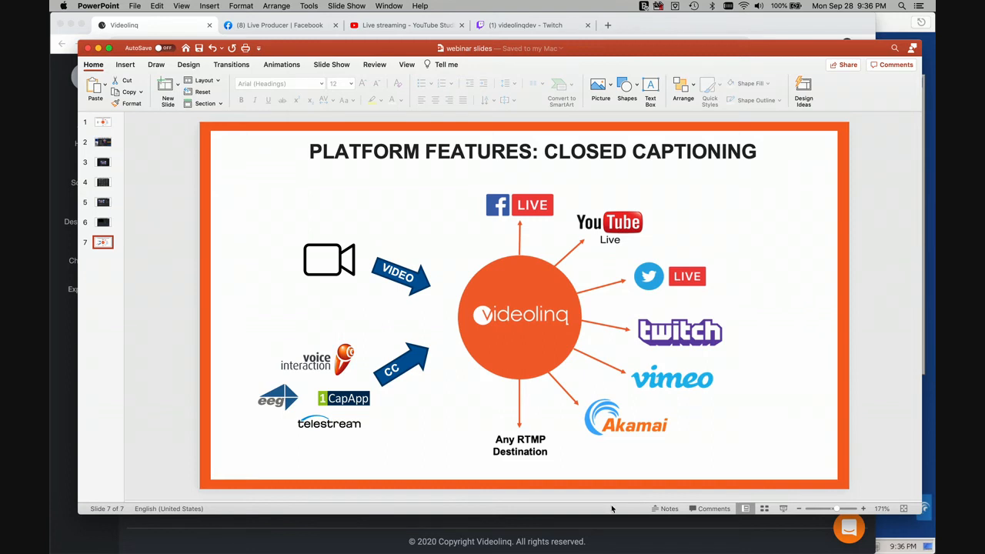
mouse_move(260, 423)
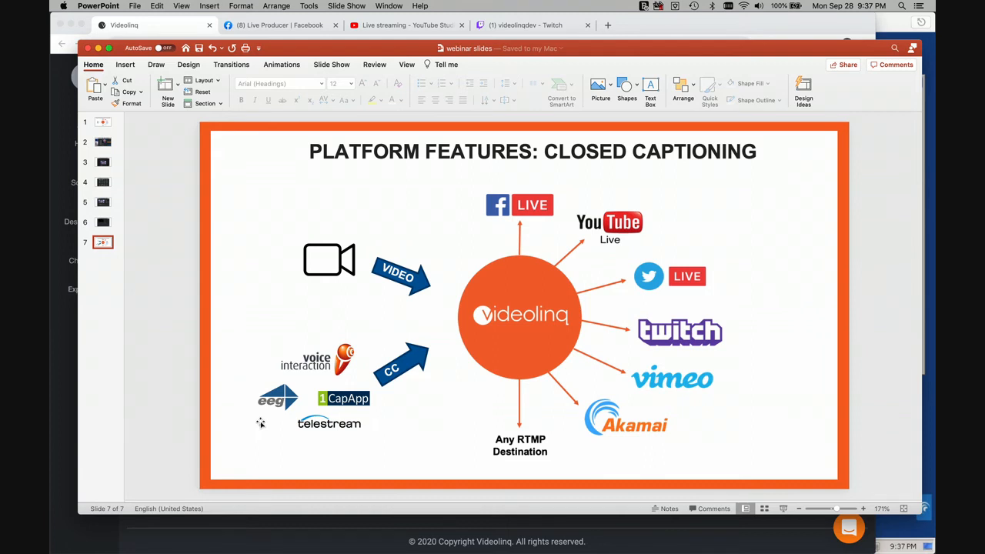
mouse_move(335, 446)
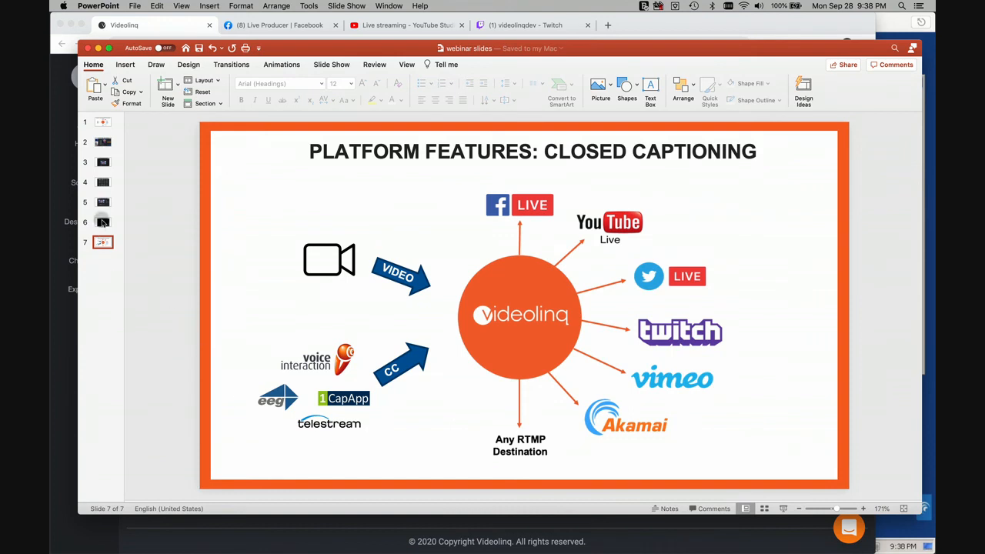
Step: Copy the Live Broadcast channel's HLS stream path and open the Players list
click(103, 182)
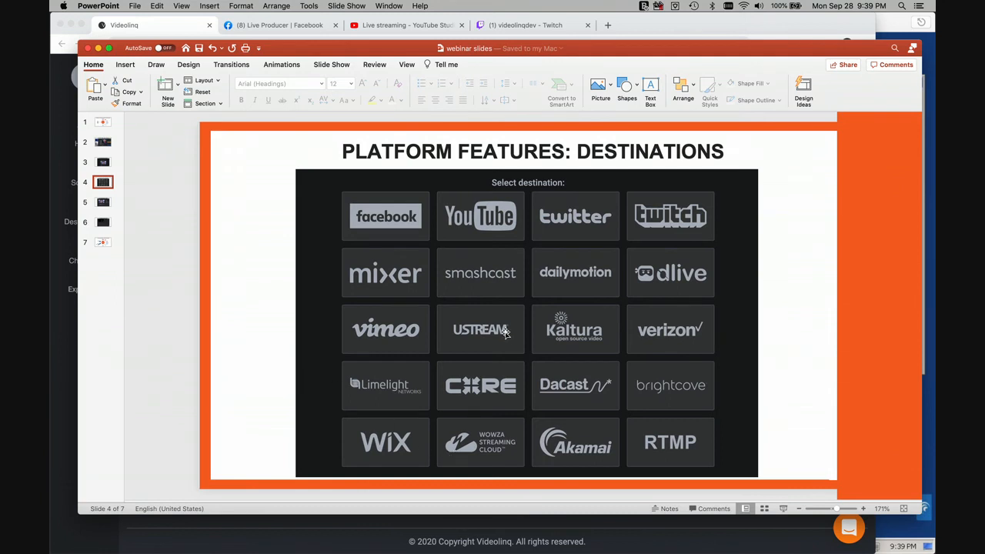
mouse_move(462, 335)
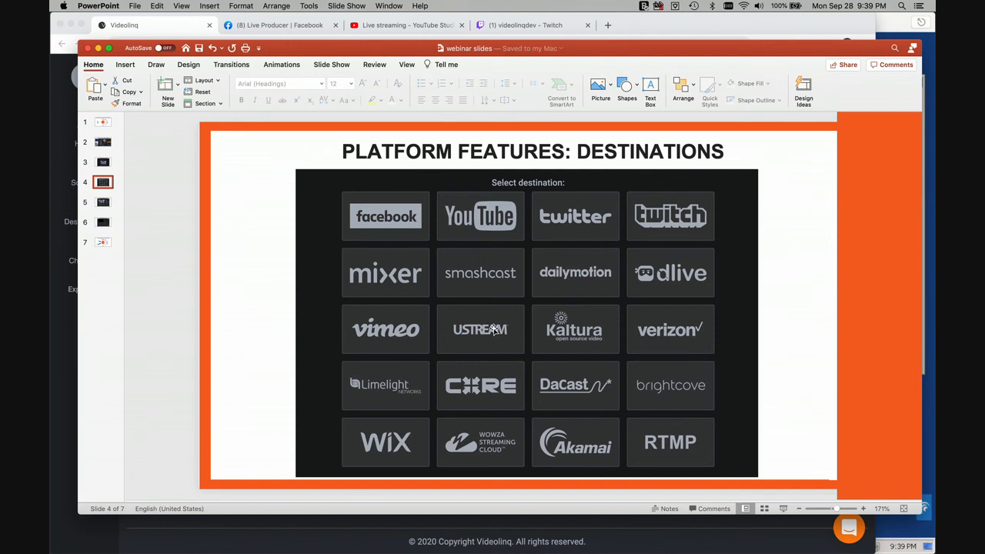
mouse_move(592, 340)
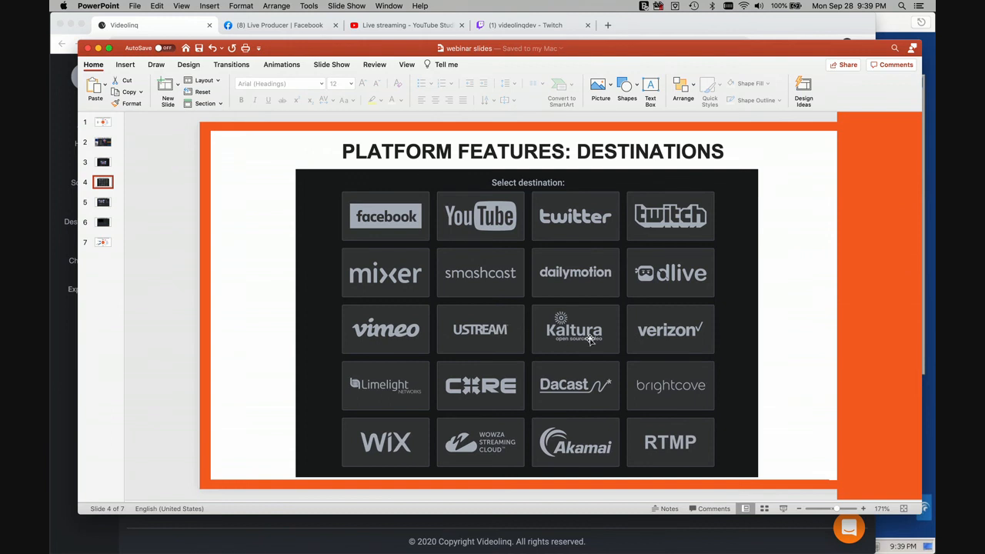
mouse_move(454, 399)
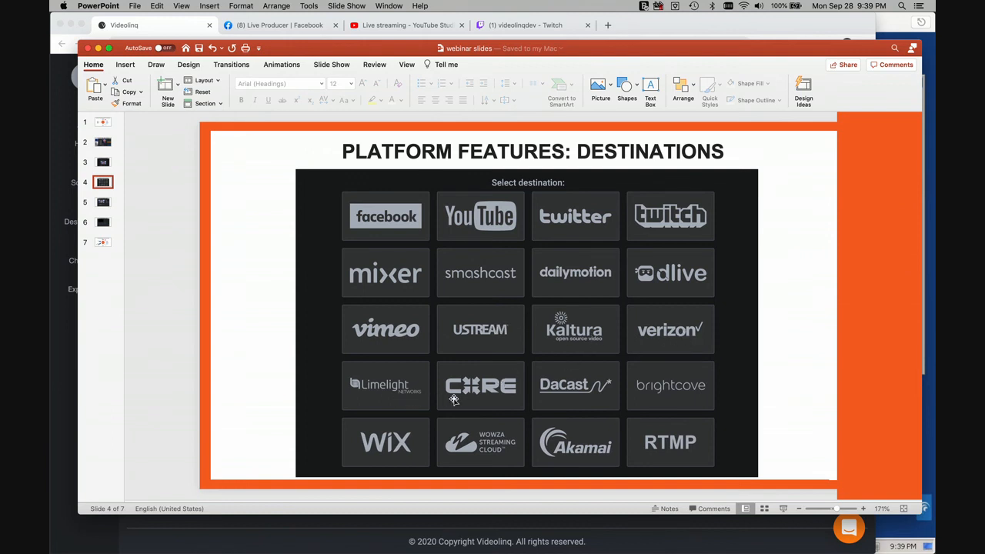
mouse_move(564, 392)
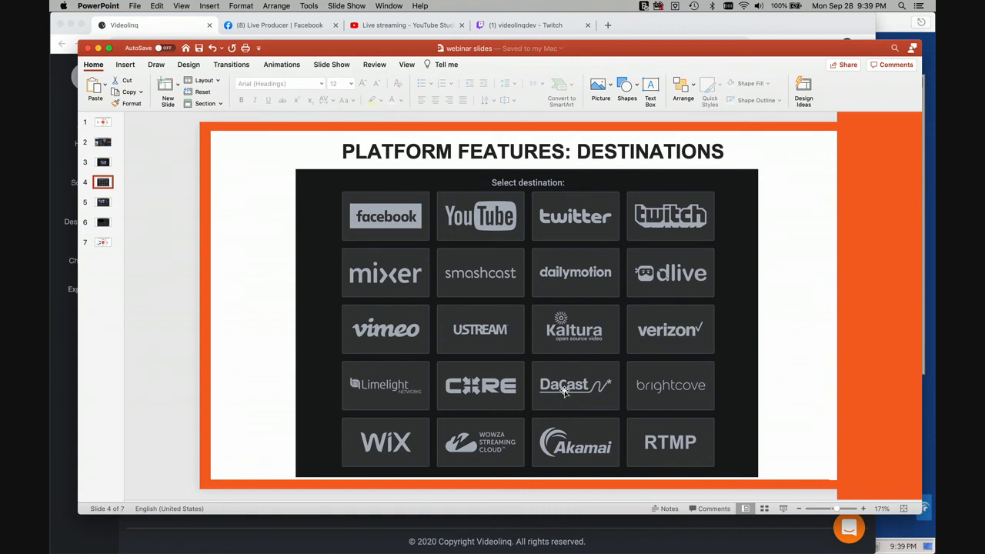
mouse_move(668, 453)
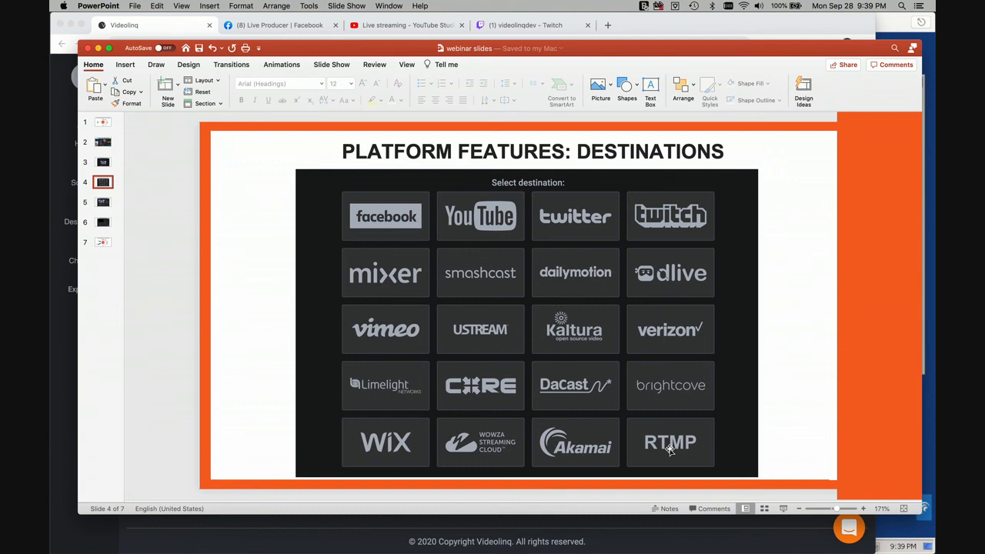
mouse_move(250, 414)
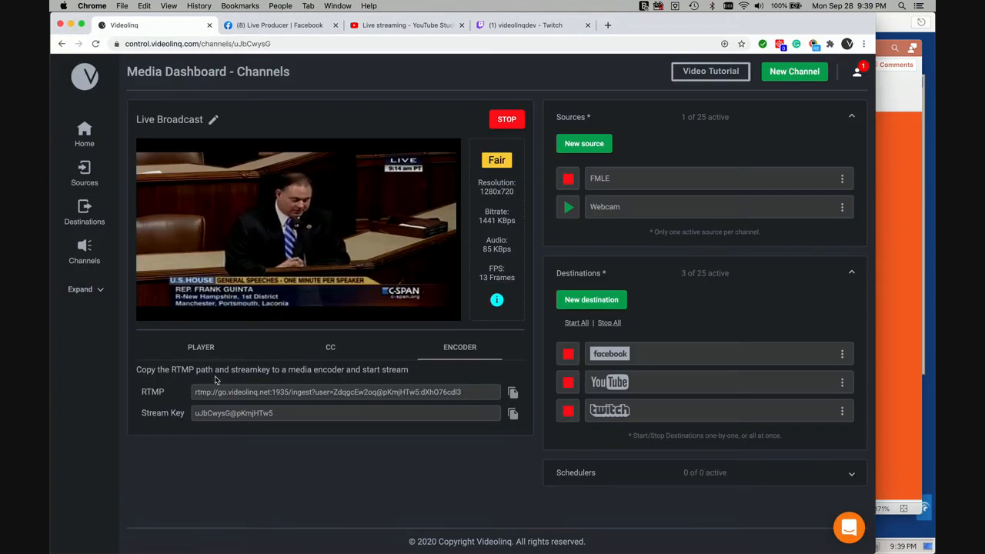
click(201, 347)
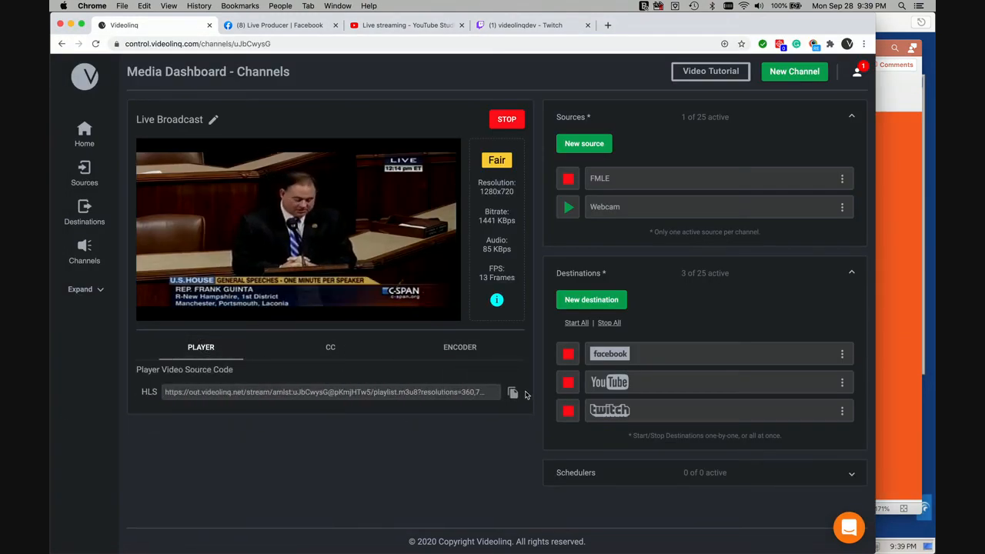
click(513, 391)
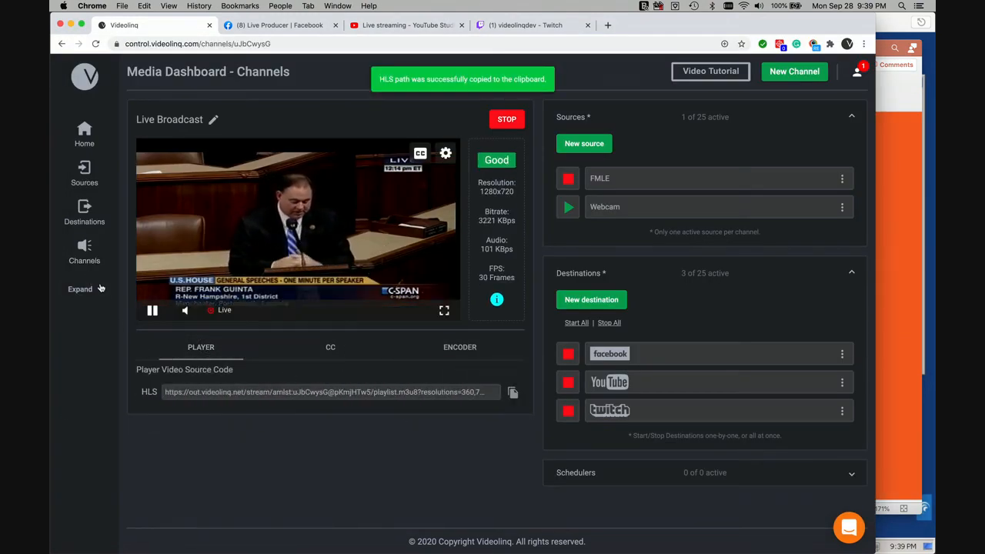
click(84, 291)
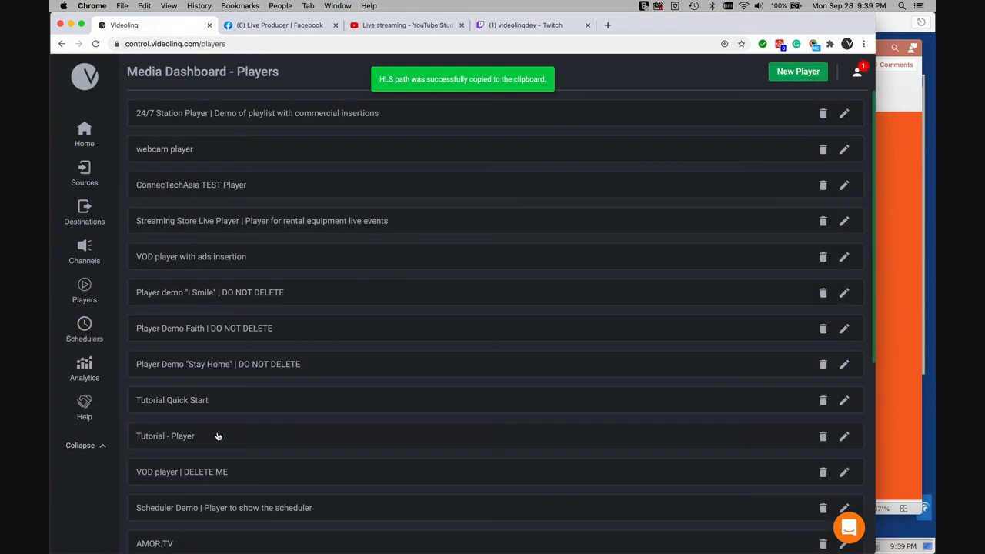
Step: Set a player to the copied HLS path and save it, generating embed code
click(164, 436)
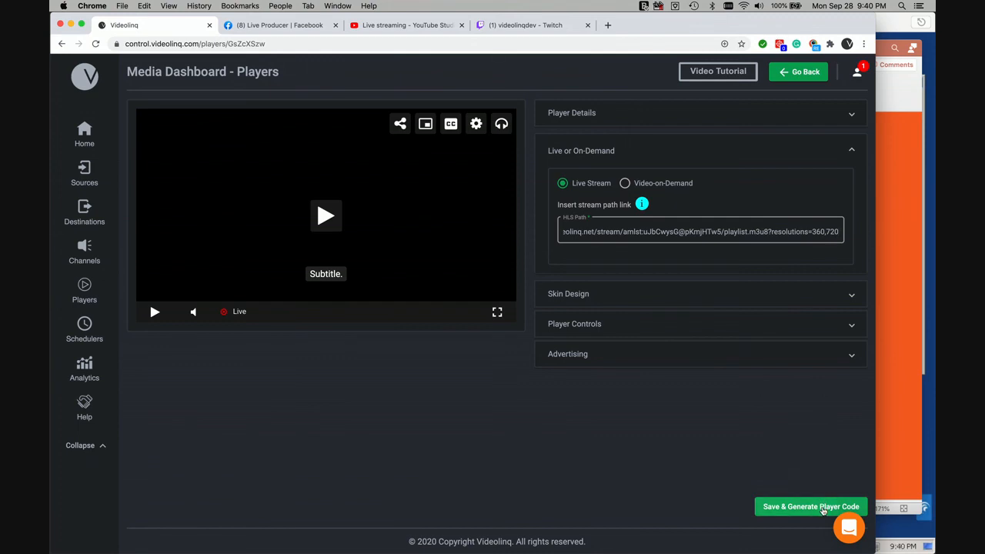
click(810, 507)
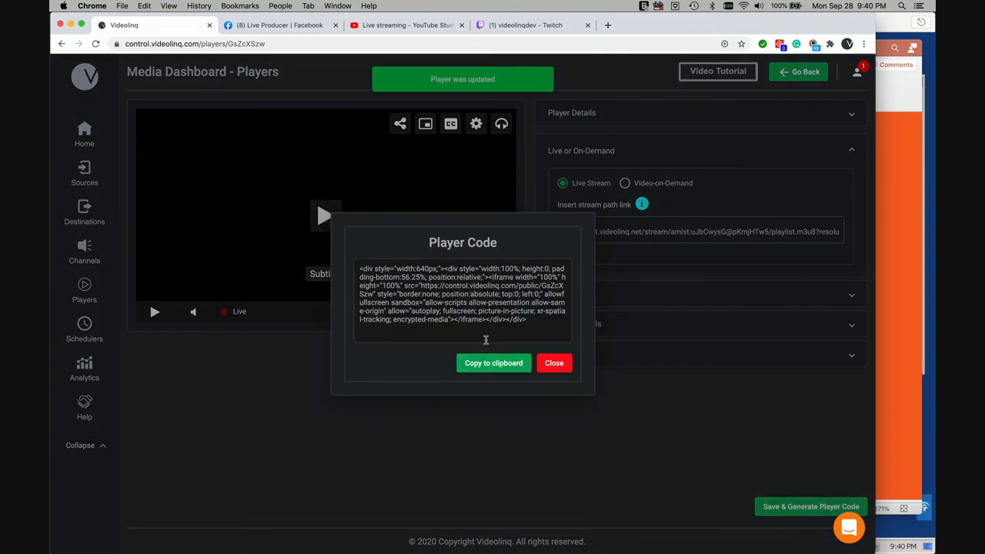
click(554, 363)
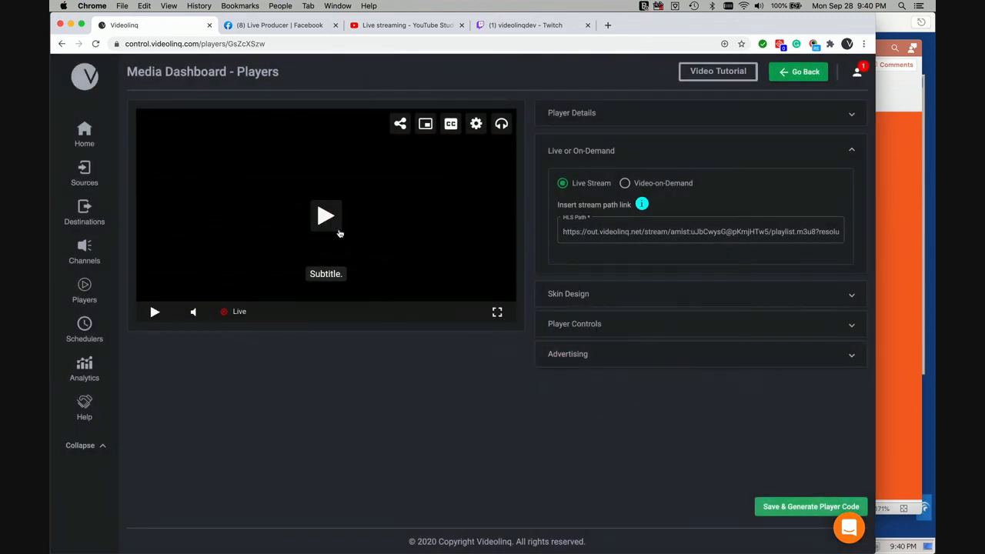
Step: Play the captioned live stream in the player preview and adjust the volume
click(325, 215)
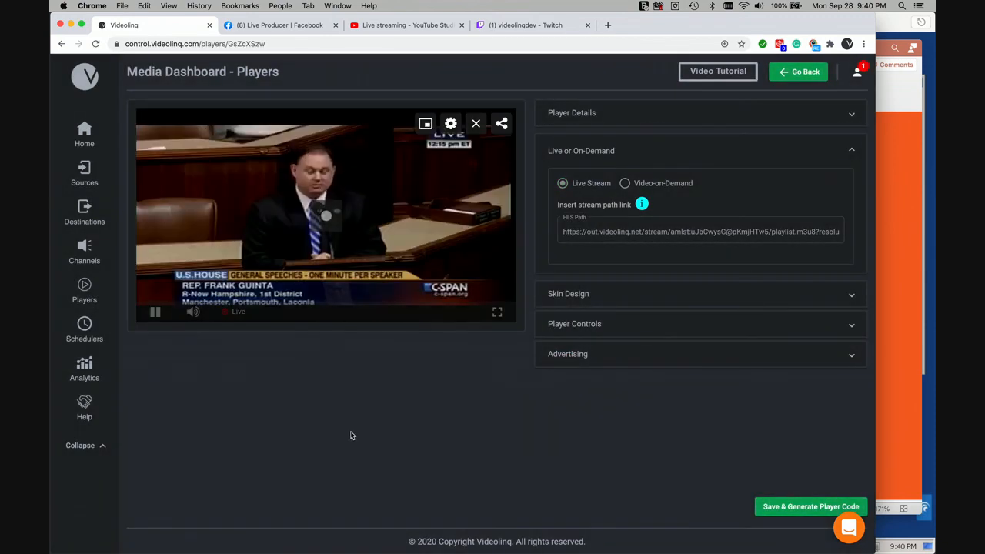
mouse_move(346, 241)
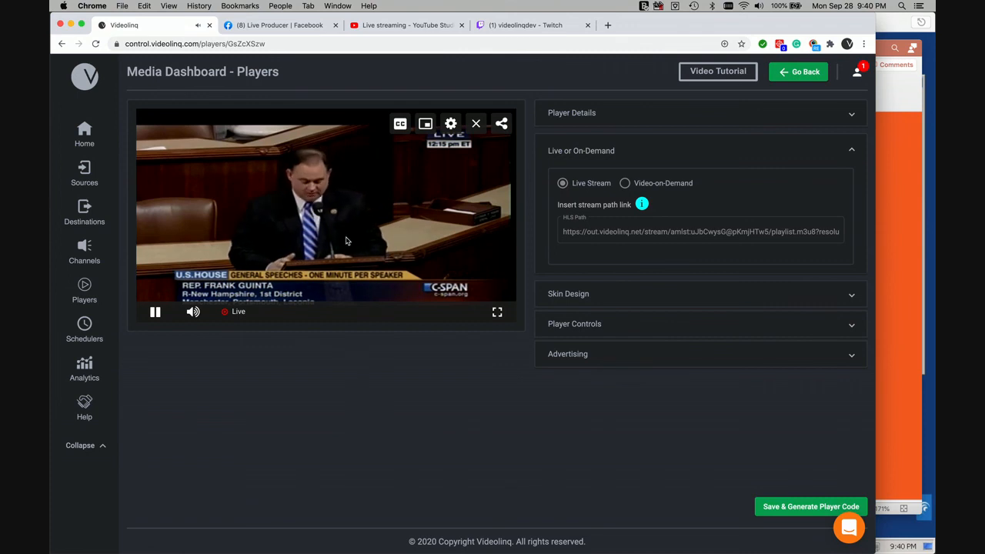
click(400, 123)
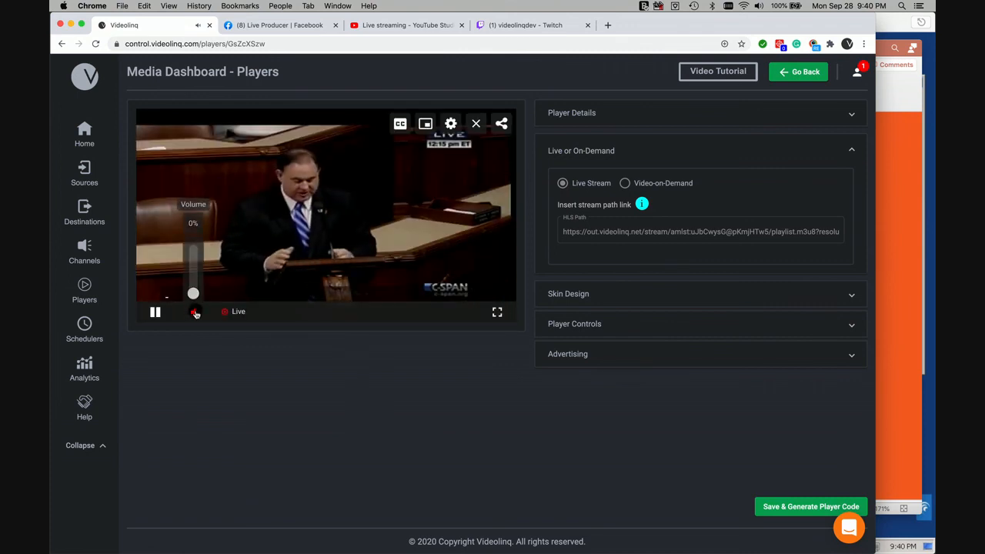
click(194, 312)
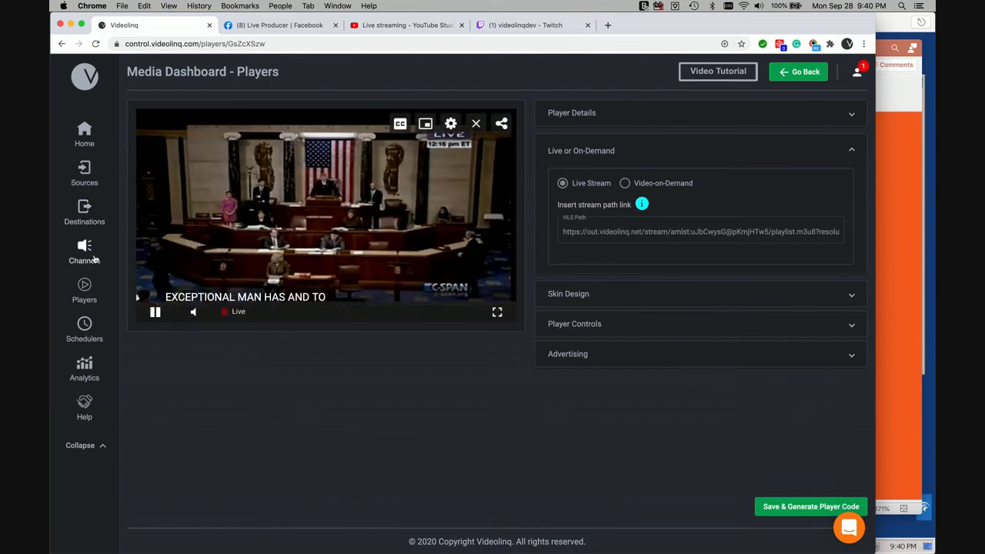
Step: Open the Live Broadcast channel from the Channels list
click(84, 252)
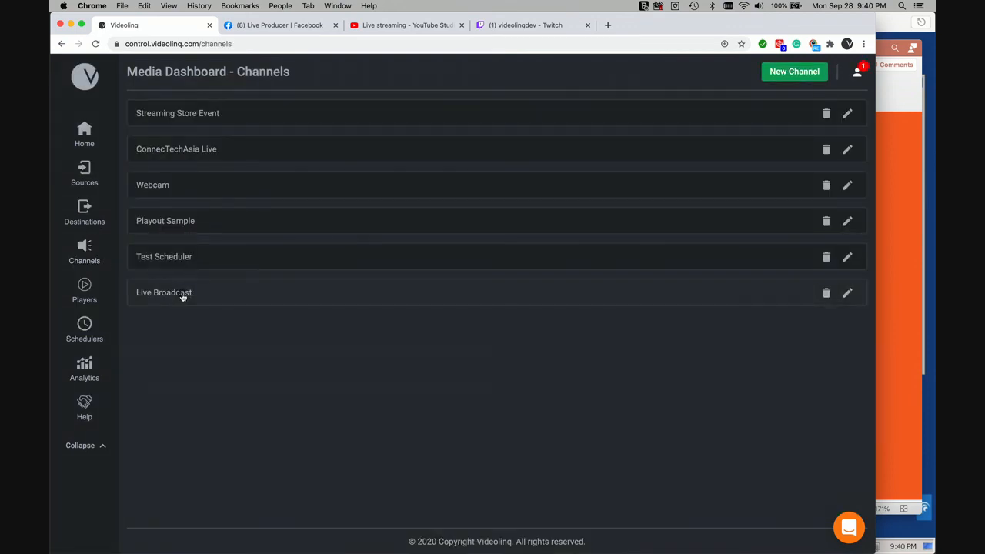
click(164, 292)
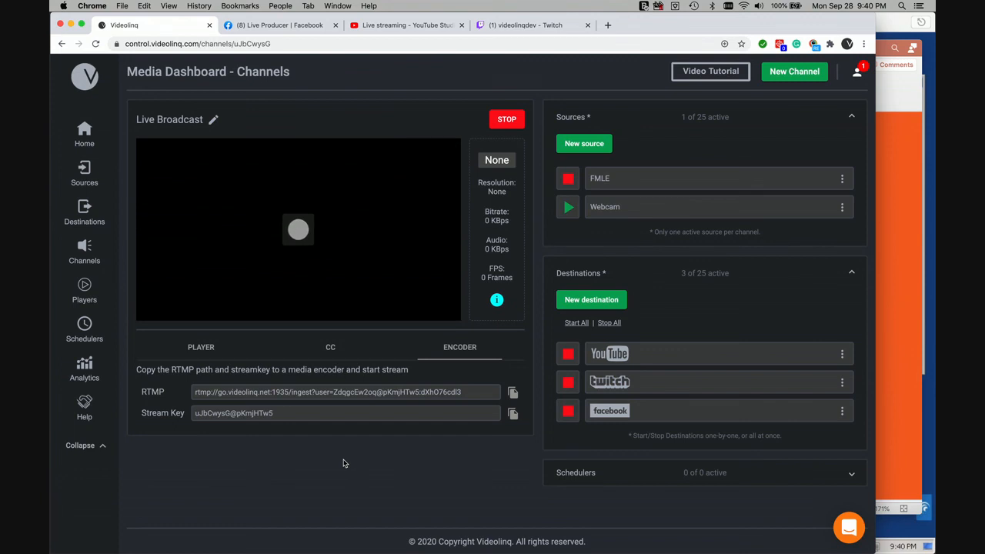
mouse_move(734, 317)
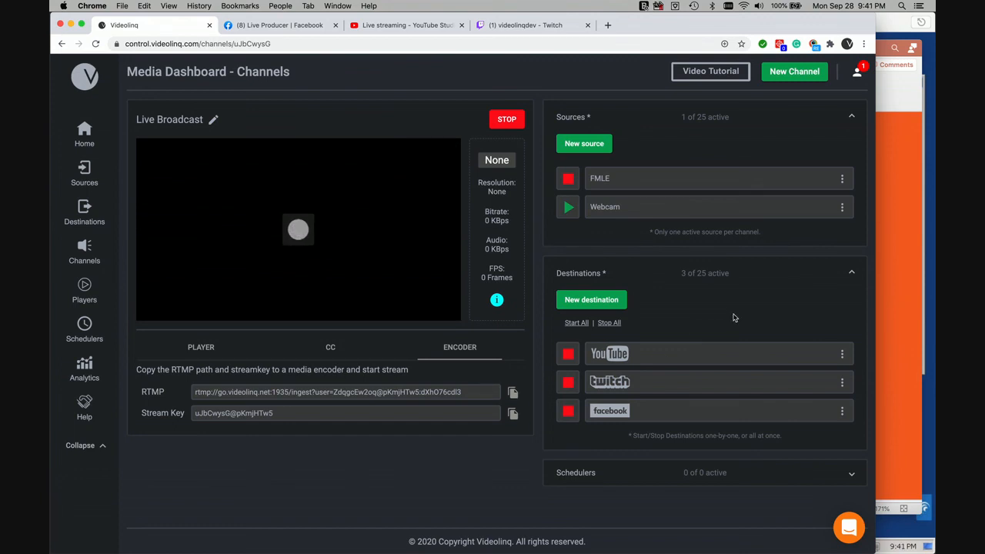